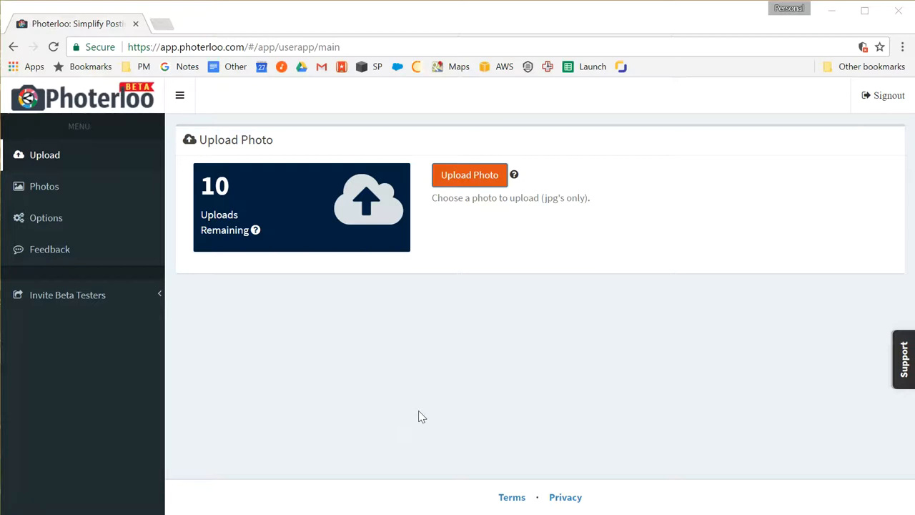
mouse_move(520, 300)
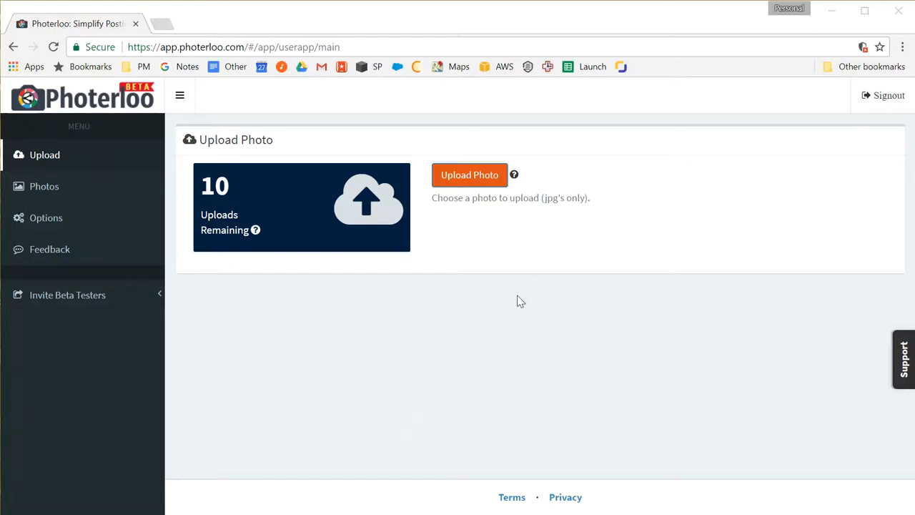
mouse_move(592, 171)
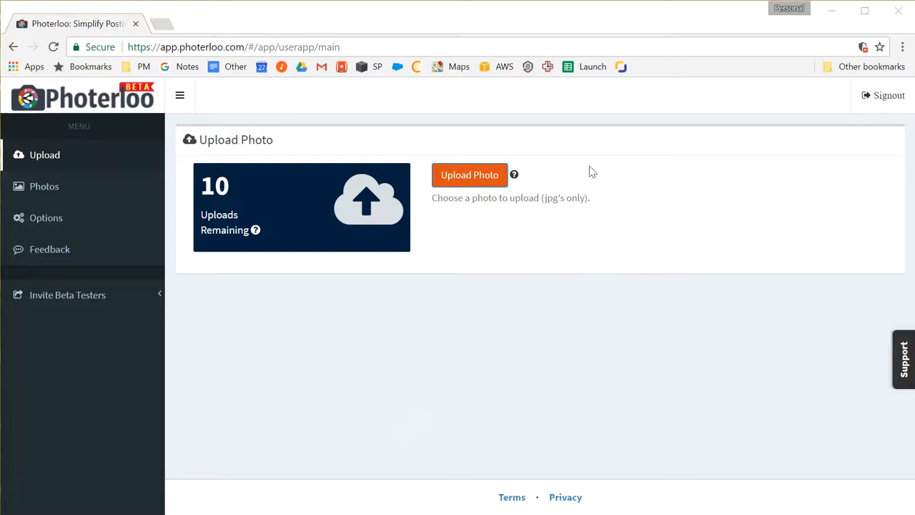
mouse_move(300, 156)
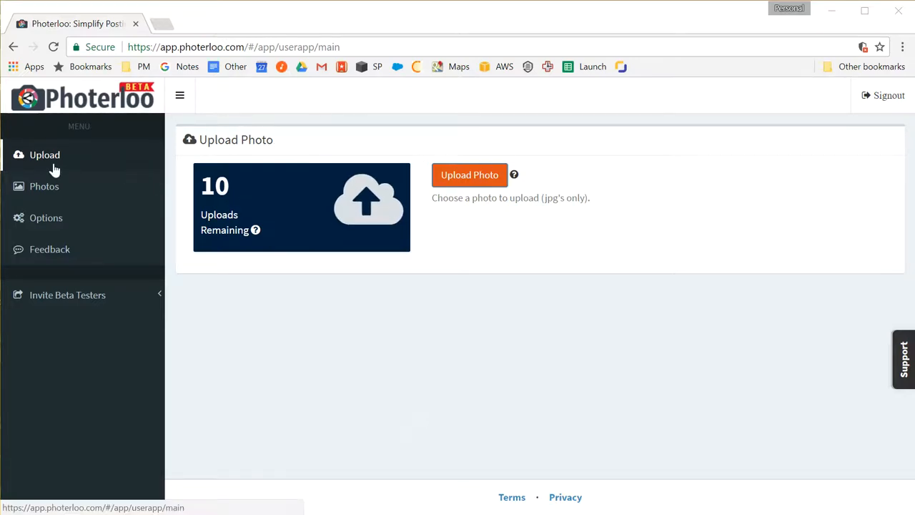
mouse_move(512, 186)
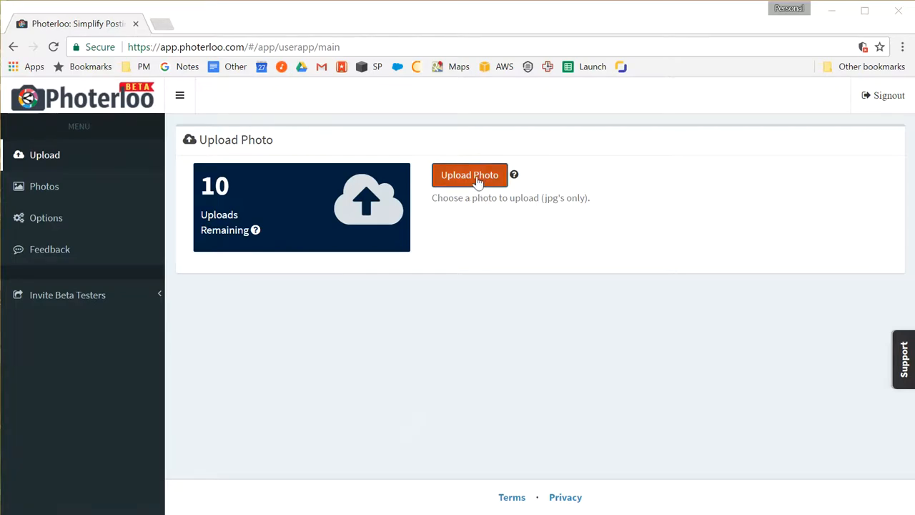
Pick 20170705-Astotin Lake Sunset.jpg from the Photerloo pictures folder for upload.
left_click(469, 174)
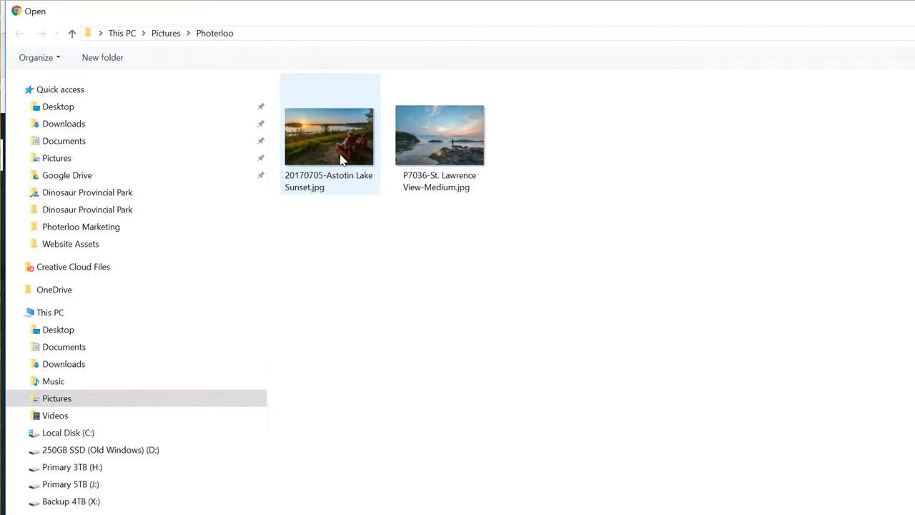
left_click(329, 136)
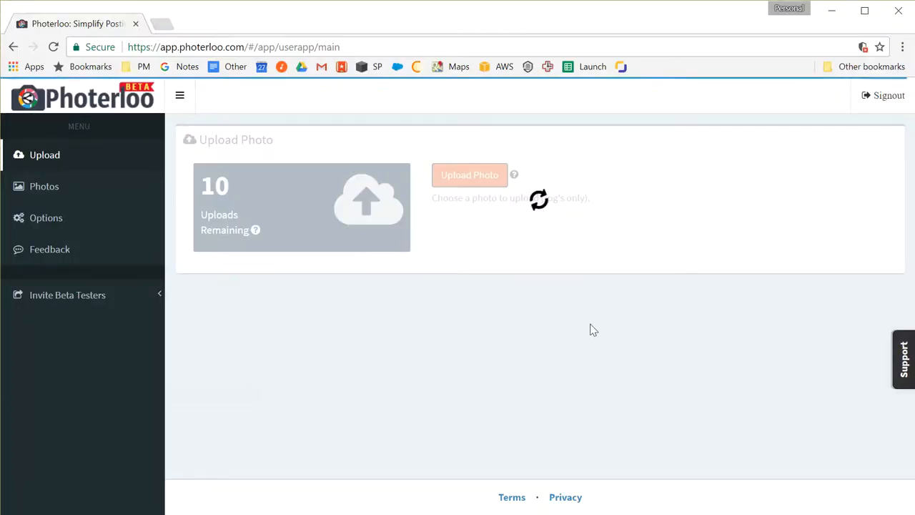
Confirm the sunset upload and review its prefilled title, description and suggested keywords.
left_click(470, 174)
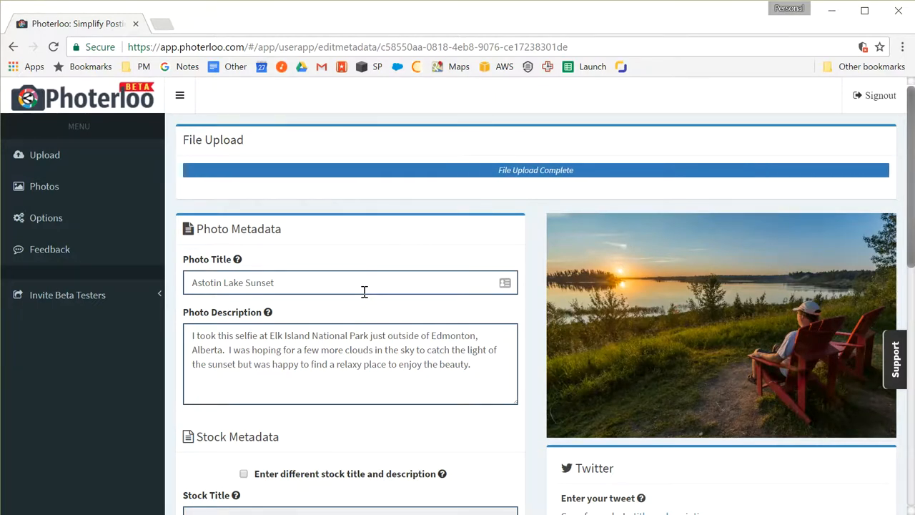
mouse_move(318, 310)
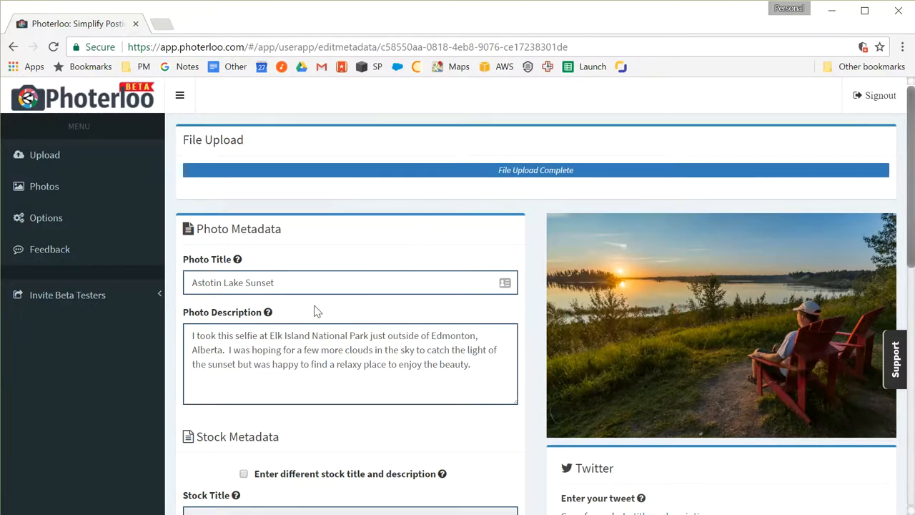
scroll("down", 3)
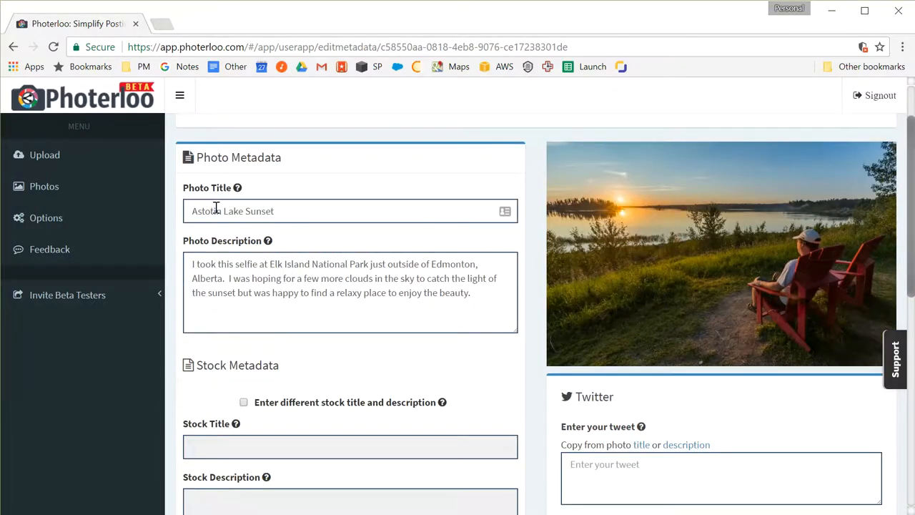
scroll("down", 3)
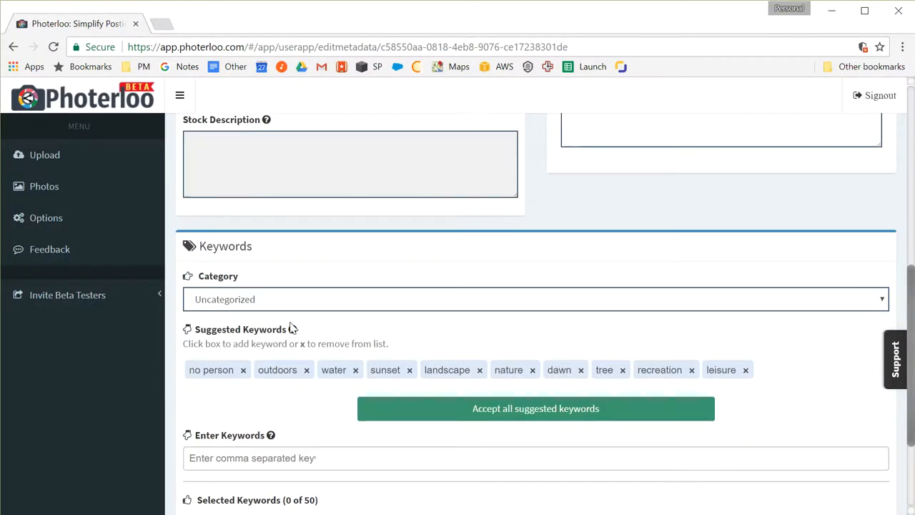
scroll("down", 3)
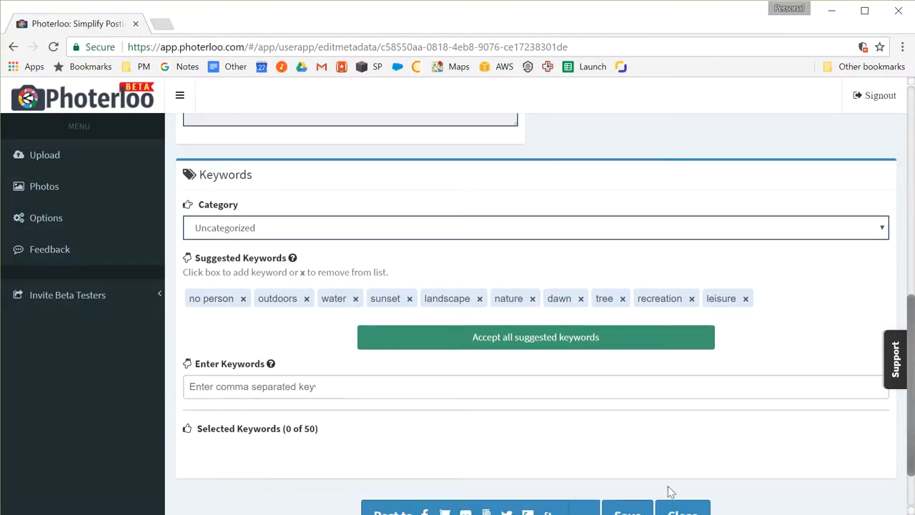
mouse_move(239, 446)
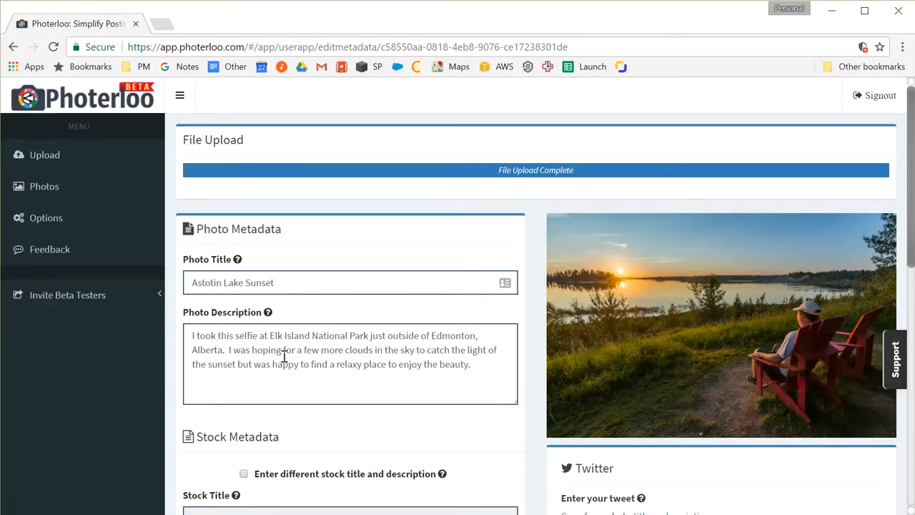
scroll("down", 3)
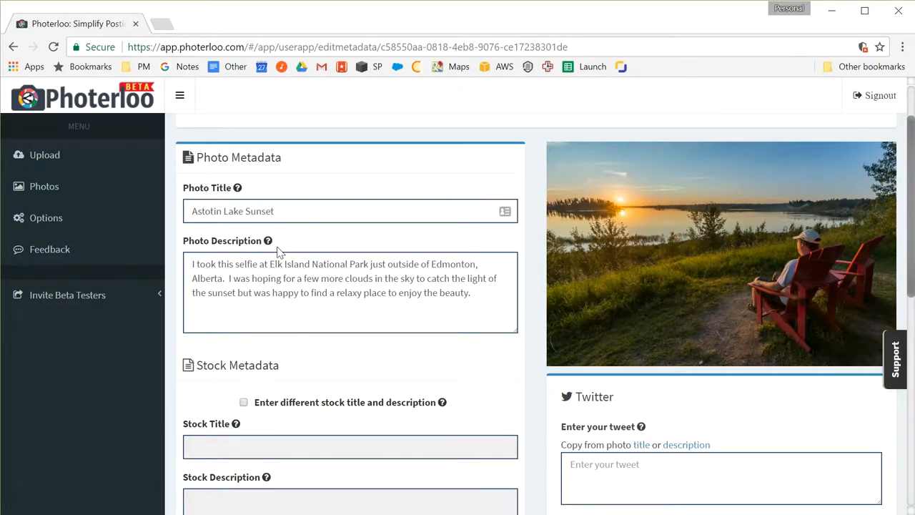
scroll("down", 3)
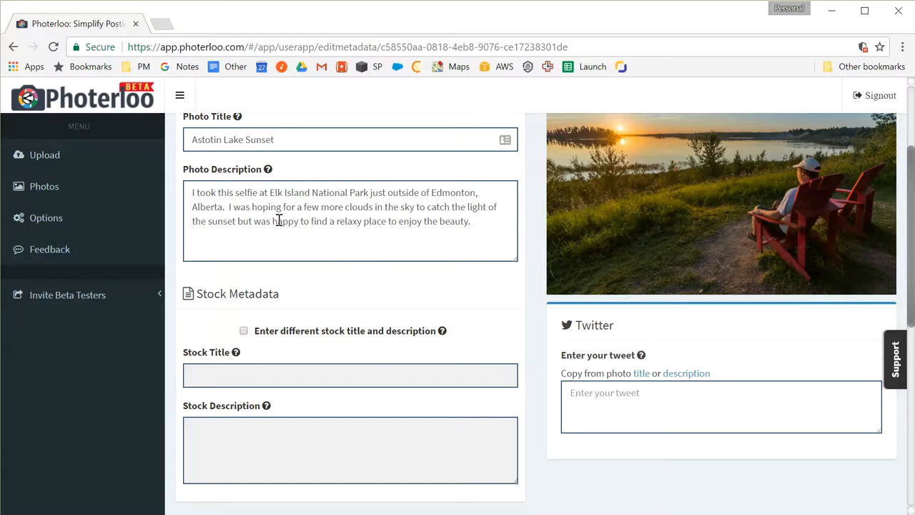
mouse_move(311, 236)
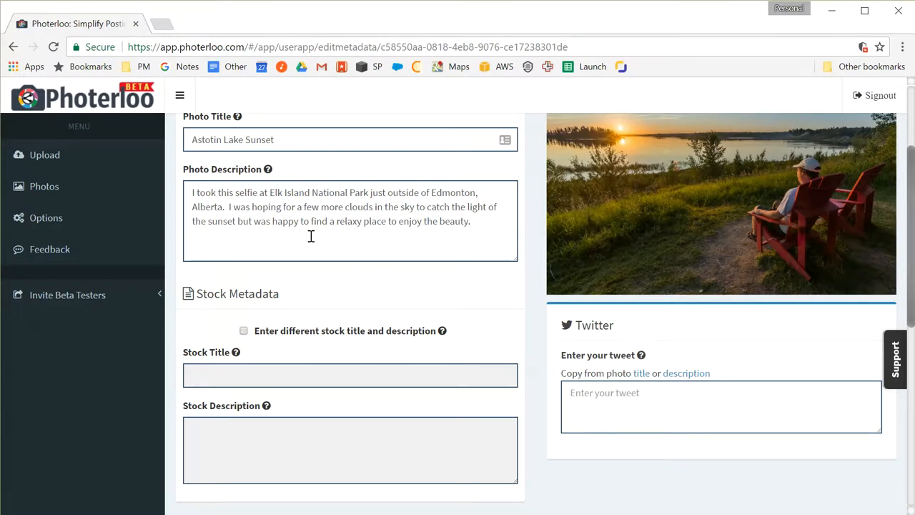
scroll("down", 3)
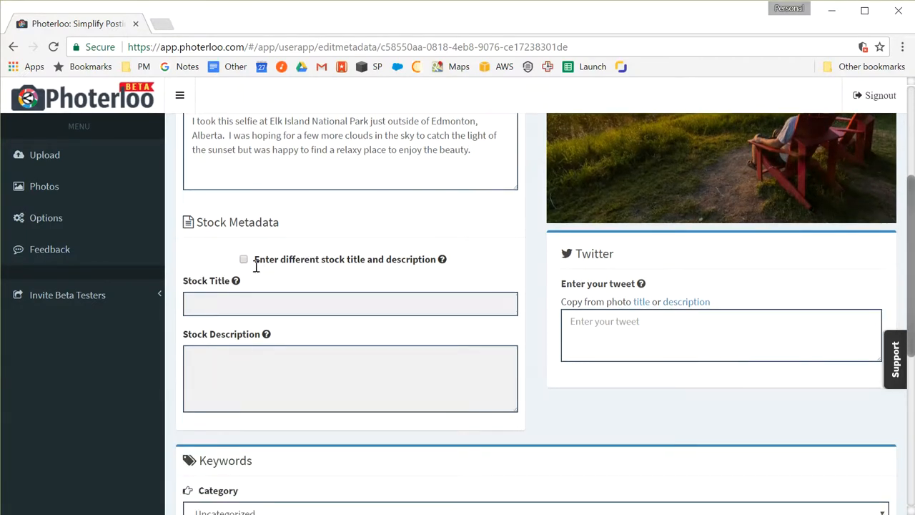
Enable separate stock metadata titled 'Man Relaxing on Chair Looking at Sunset' with an Astotin Lake description.
left_click(244, 259)
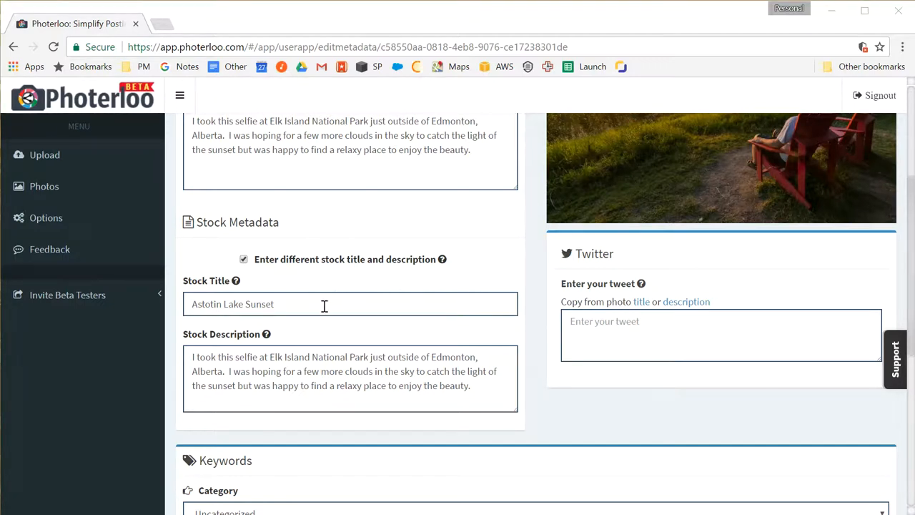
type("Man Relaxing on Chair Looking at Sunset")
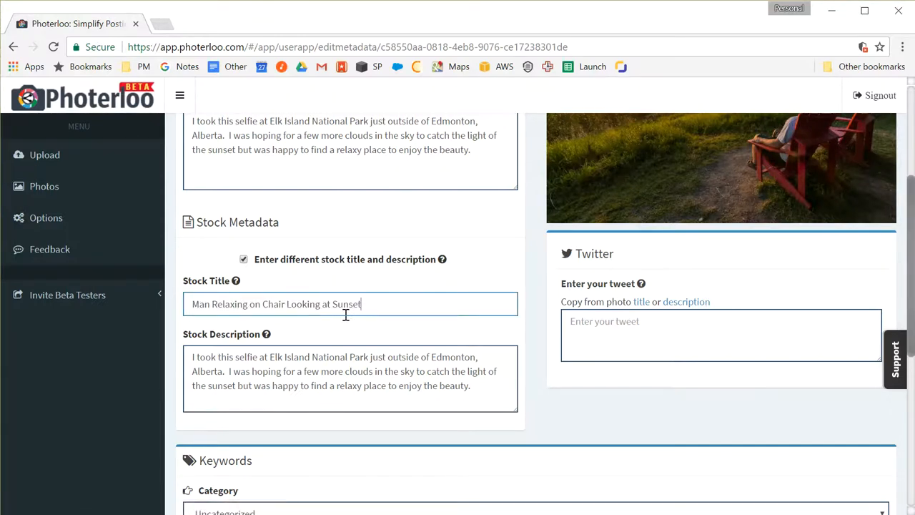
mouse_move(839, 375)
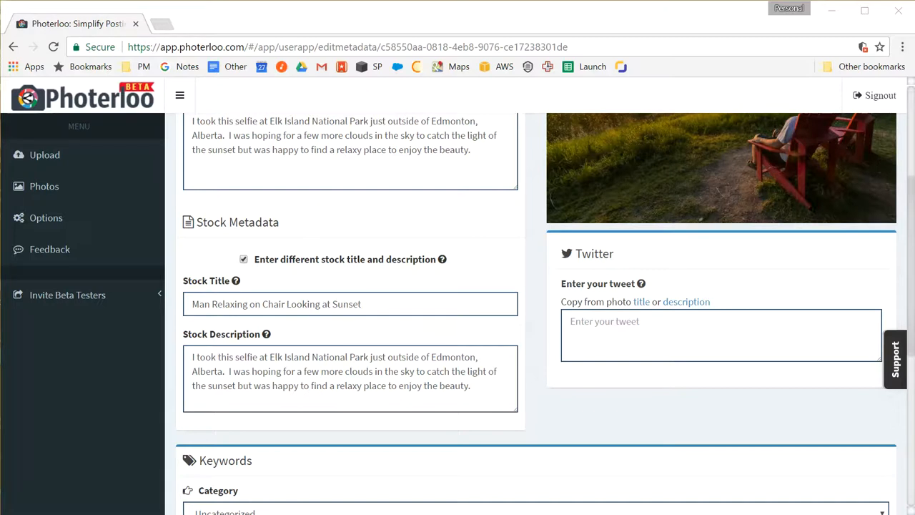
triple_click(350, 371)
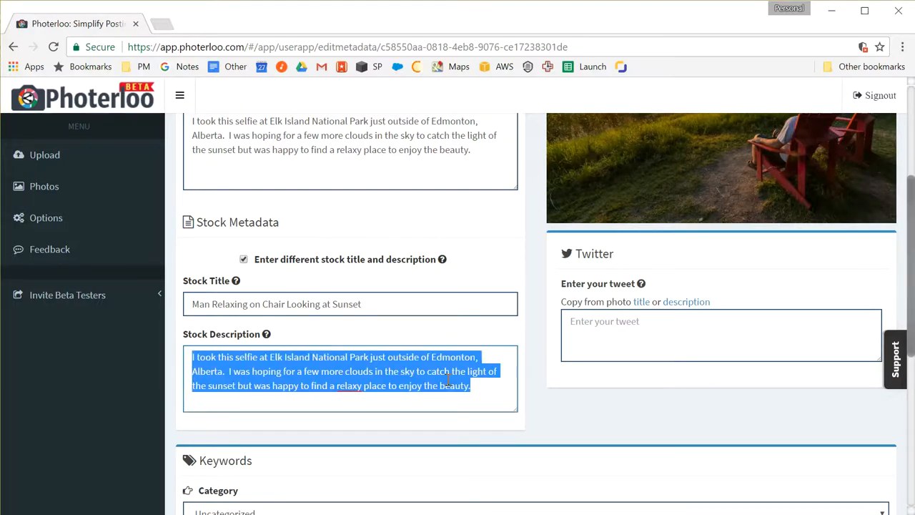
type("Relaxing man on a chair looking at sunset over Astotin Lake in Elk Island National Park in Alberta, Canada.")
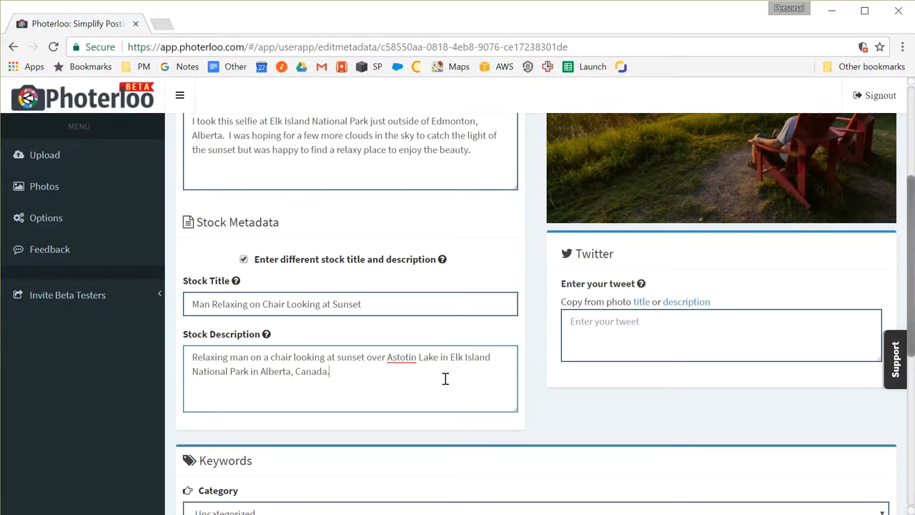
mouse_move(290, 366)
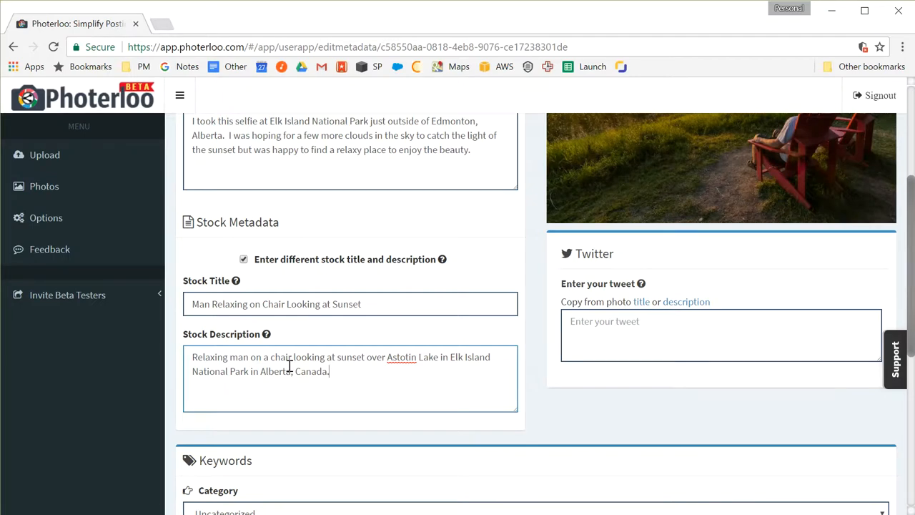
mouse_move(263, 365)
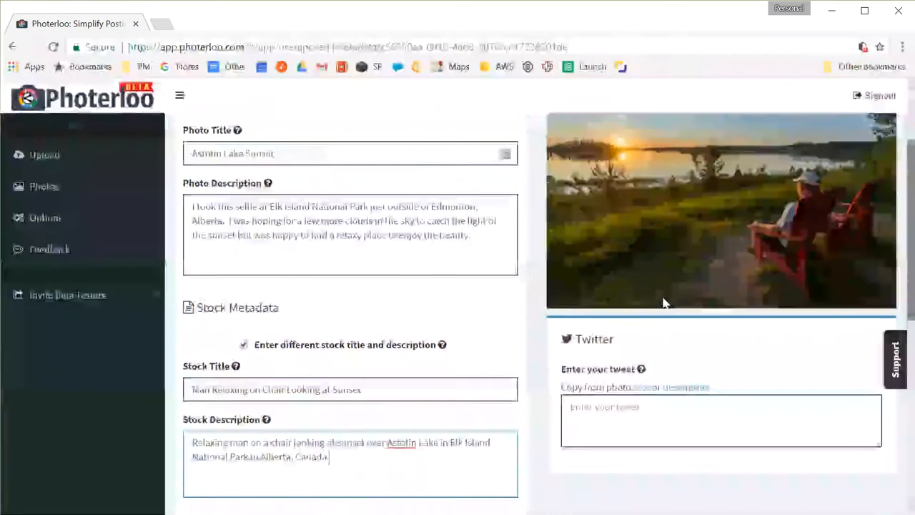
Build the tweet from the description with #sharethechair, #canada150, #exploreCanada and #exploreAlberta.
scroll("down", 3)
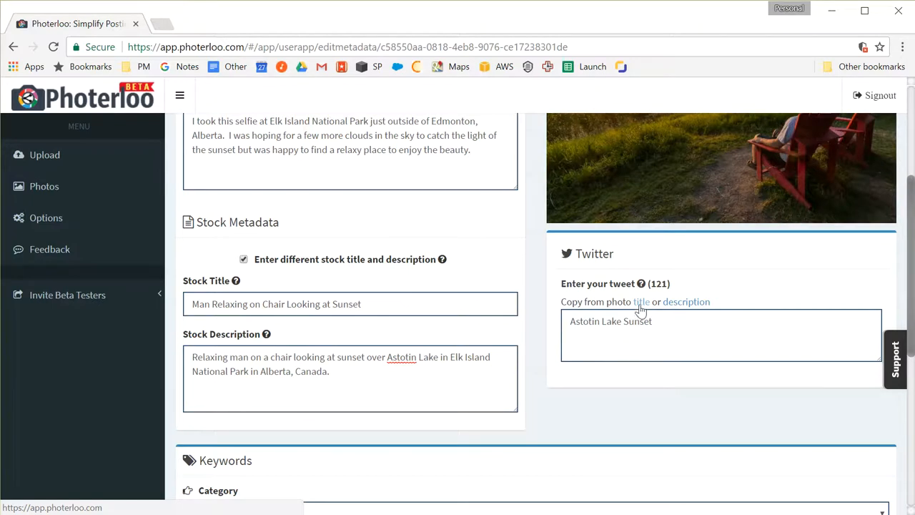
left_click(685, 301)
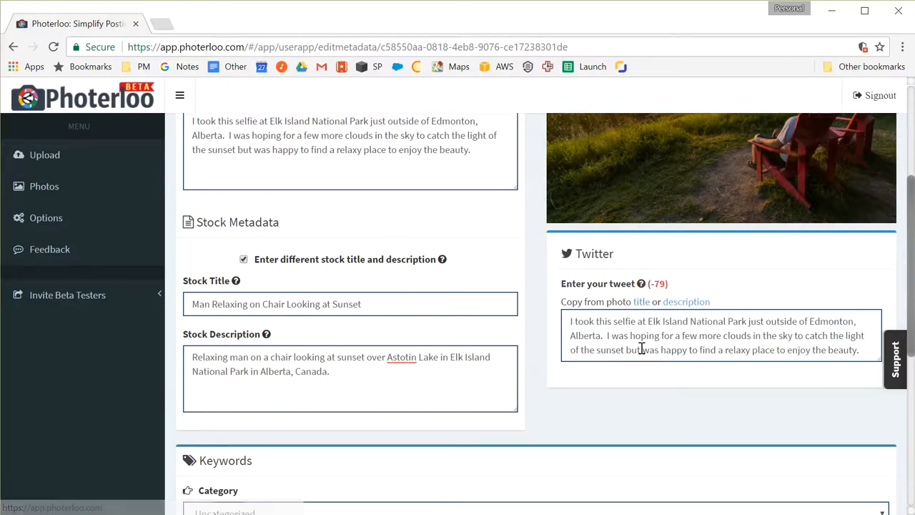
mouse_move(679, 289)
type("Found this #sharethechair overlooking Astotin Lake in Elk Island Park near Edmonton #canada150 #exploreCanada #exploreAlberta")
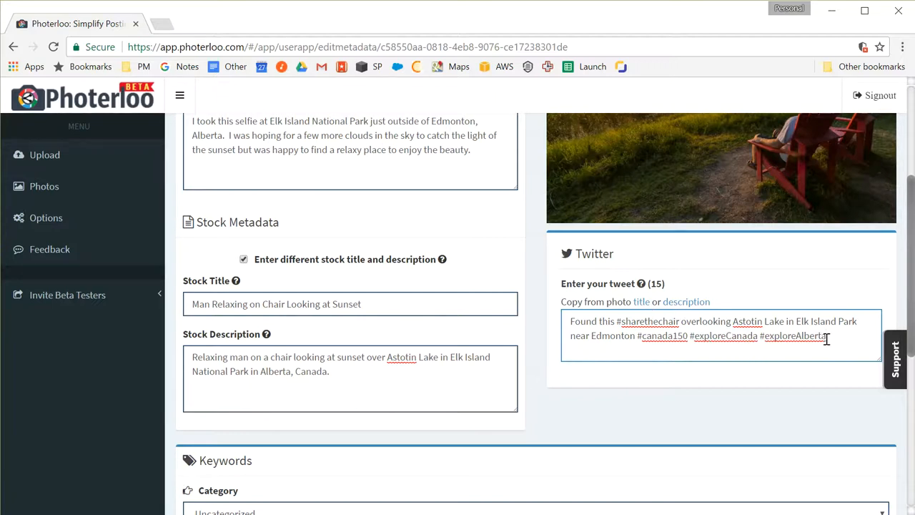
double_click(792, 336)
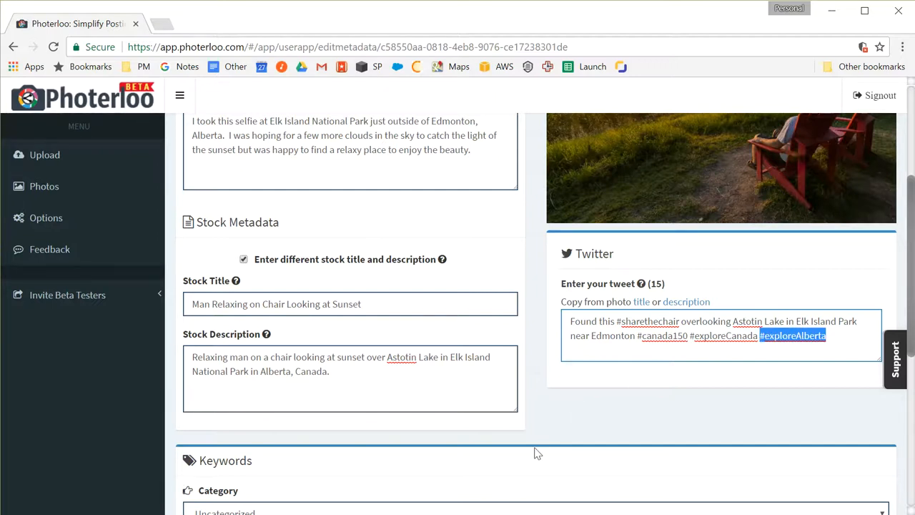
mouse_move(512, 421)
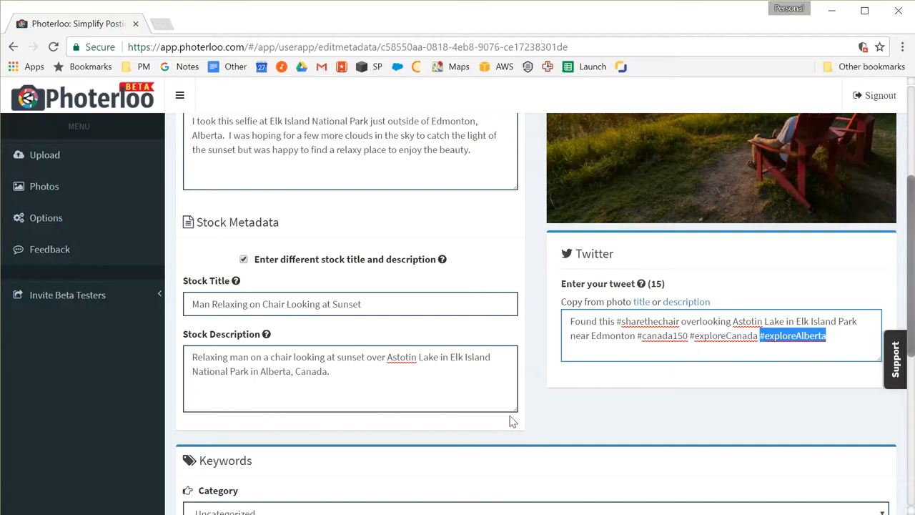
mouse_move(510, 425)
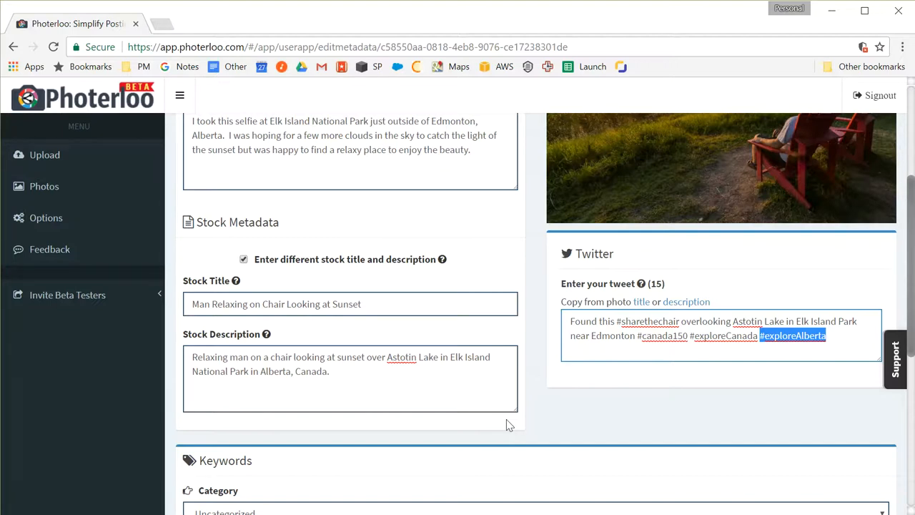
Set the category to Landscapes and accept all suggested keywords, reaching 18 selected.
scroll("down", 3)
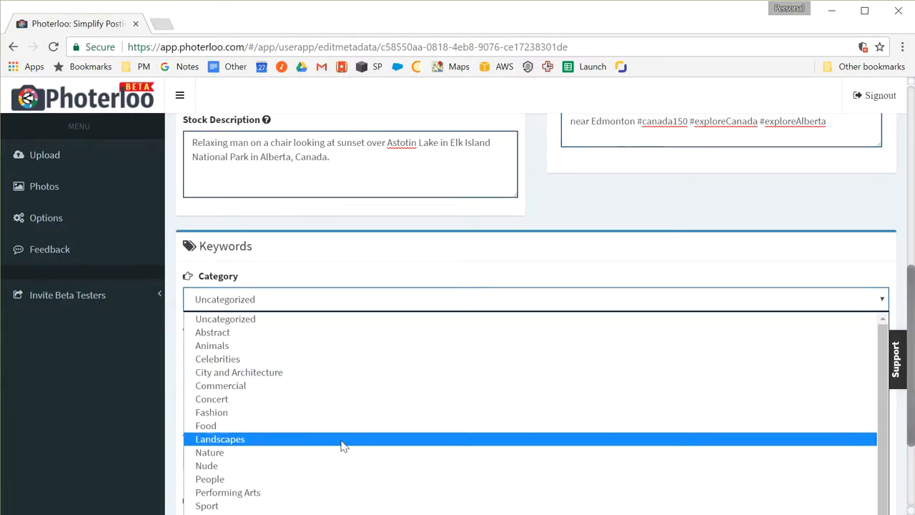
left_click(220, 439)
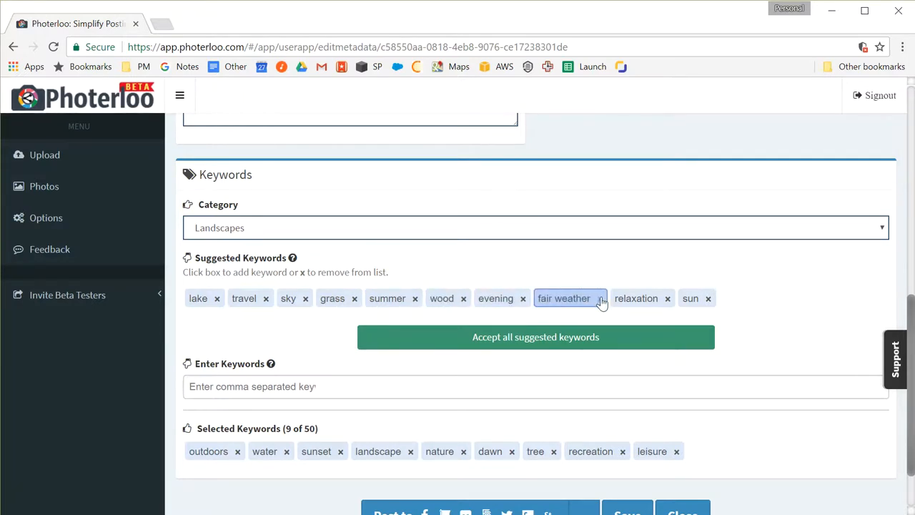
left_click(601, 299)
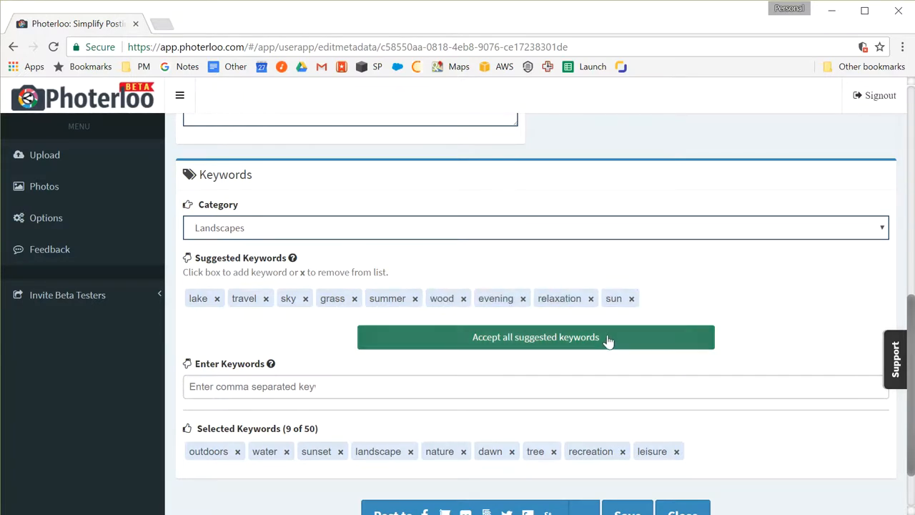
left_click(535, 337)
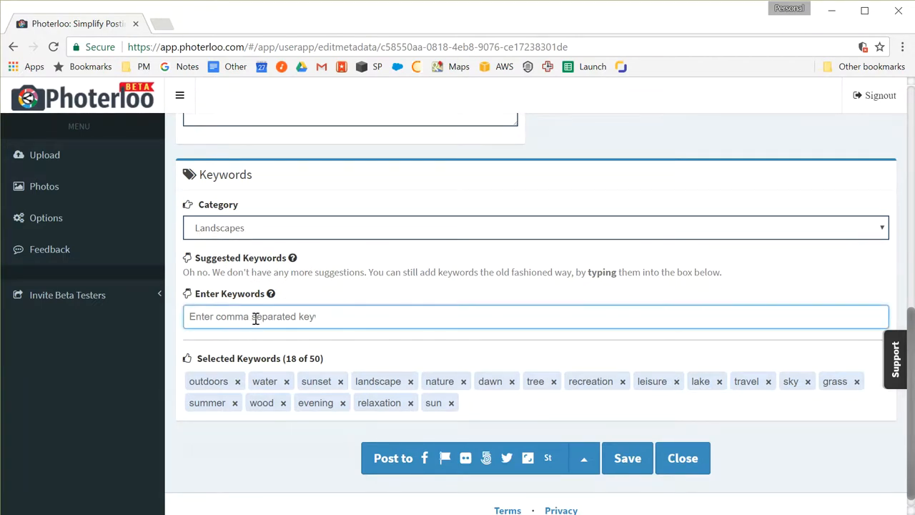
Add keywords canada, alberta, elk island national park, red, chair, relax, peaceful, sitting, relaxing.
type("Cana")
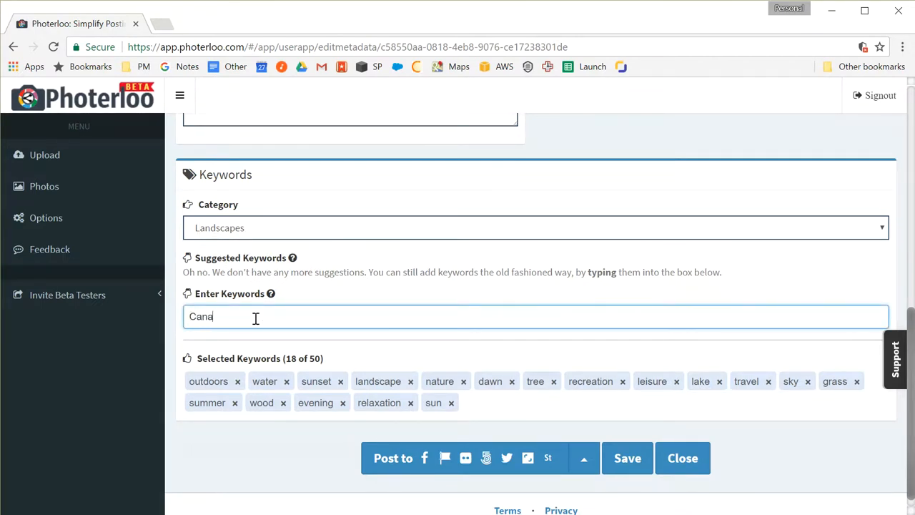
key("Enter")
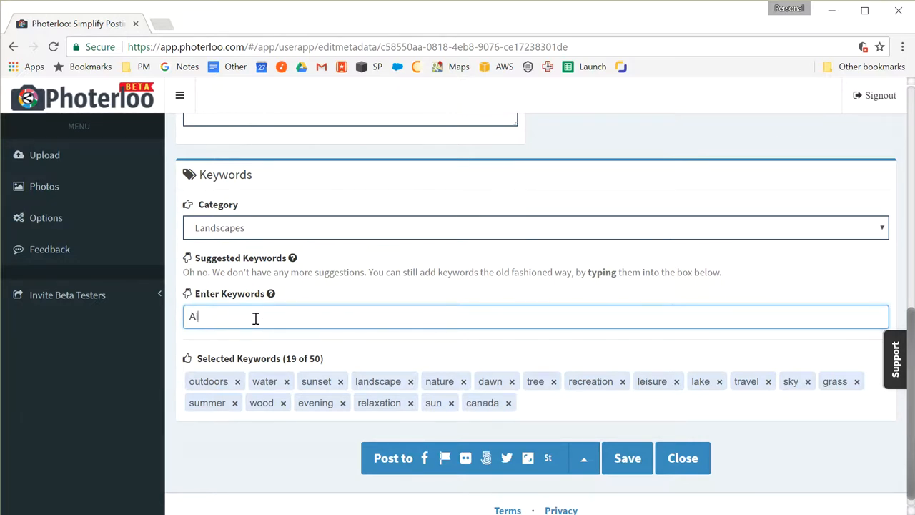
key("Enter")
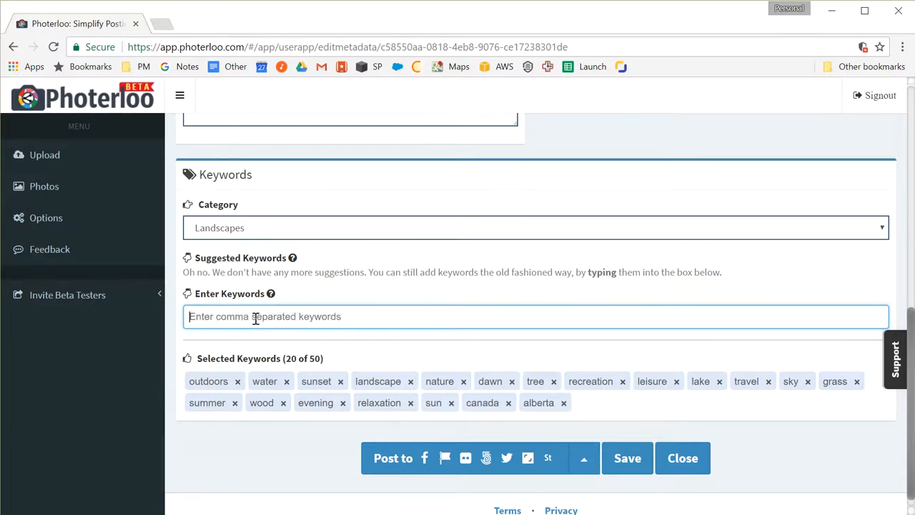
type("Elk Island National Park")
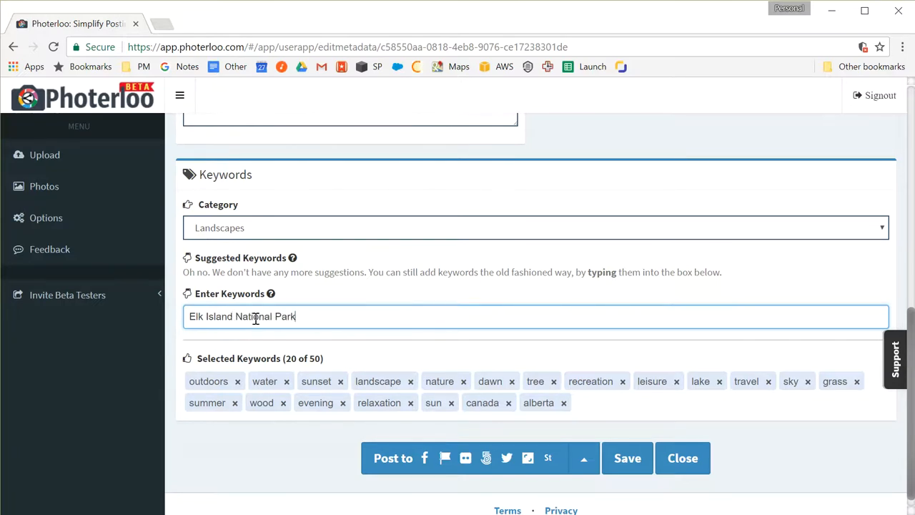
key("Enter")
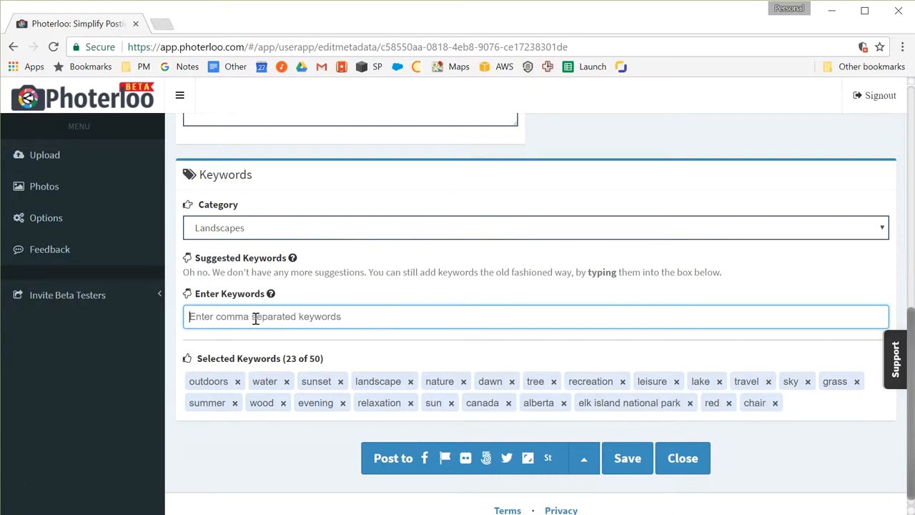
type("RE")
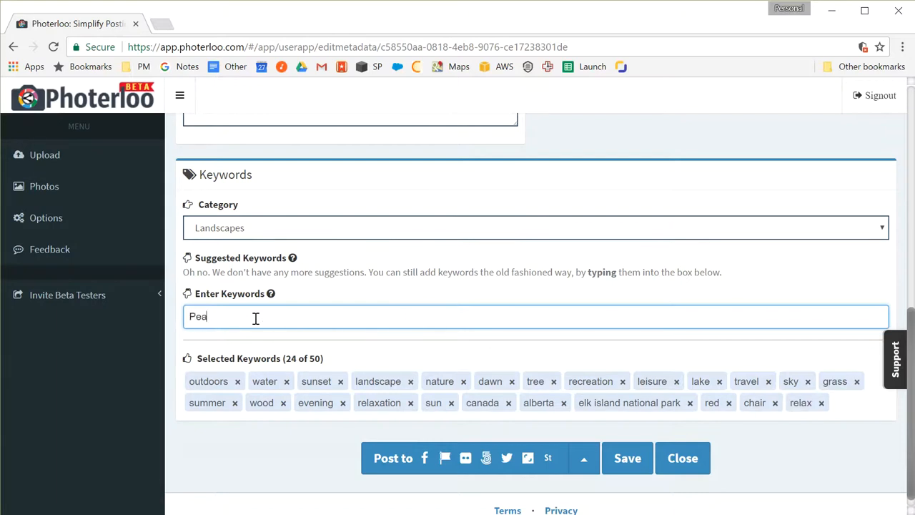
type("cef")
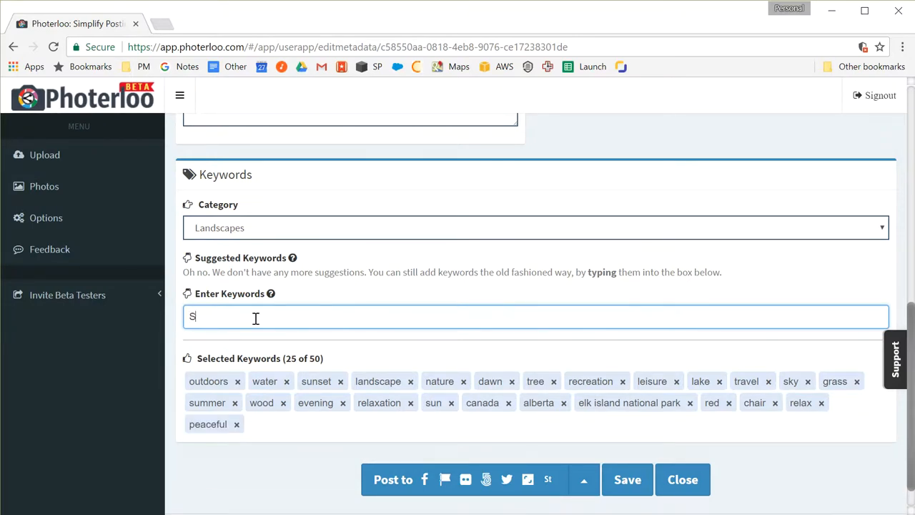
type("Relax")
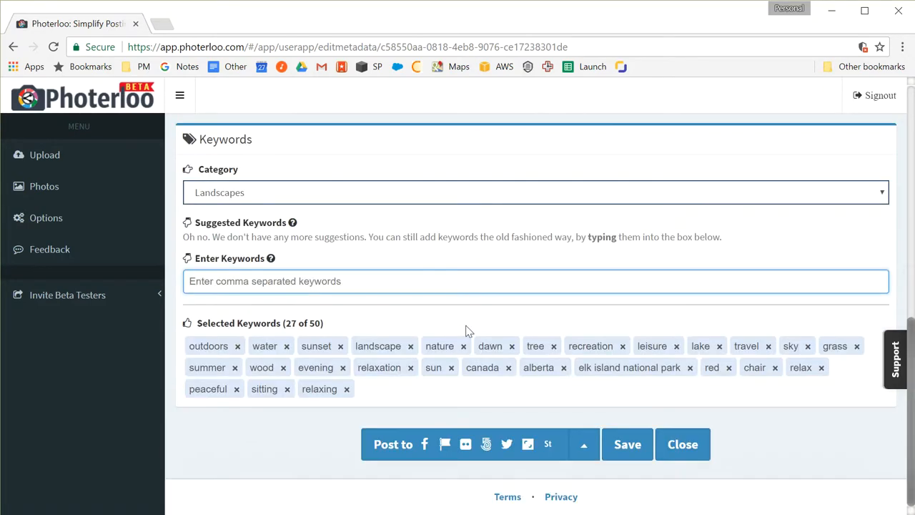
Post the Astotin Lake Sunset photo to all seven ticked sites.
left_click(583, 444)
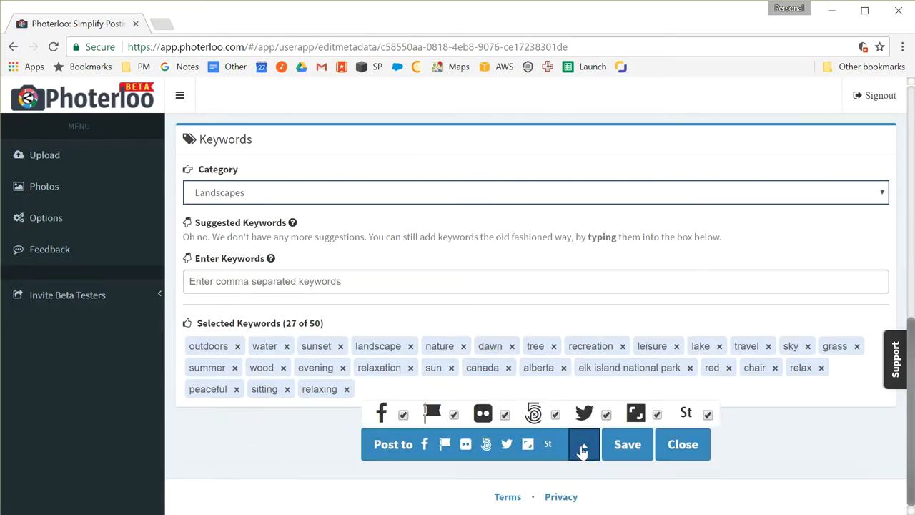
left_click(584, 444)
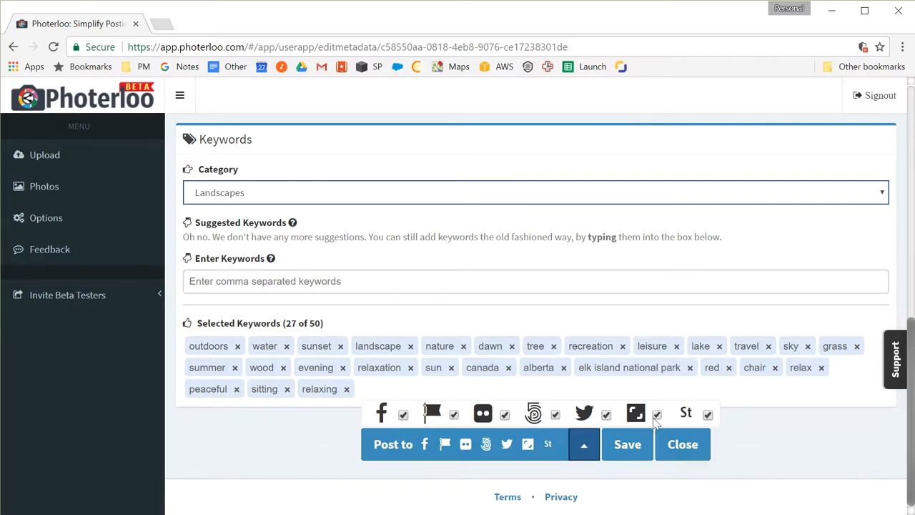
left_click(657, 415)
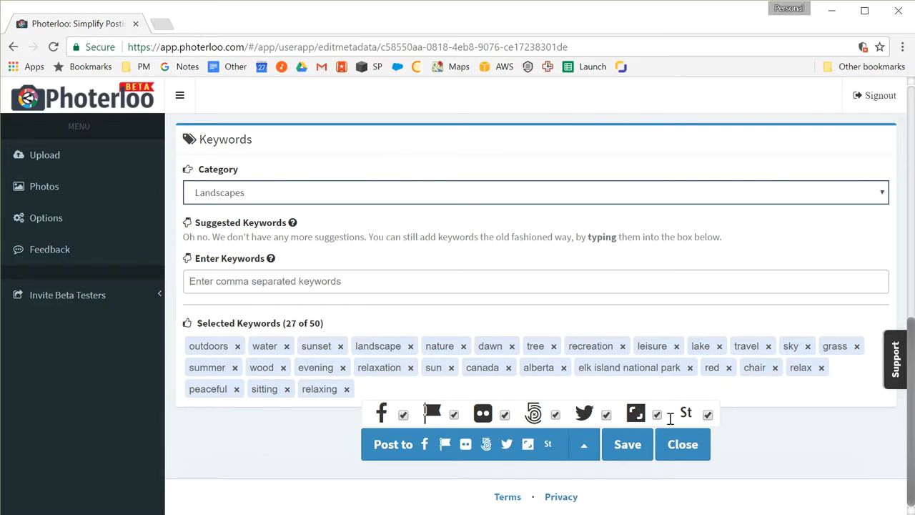
mouse_move(449, 444)
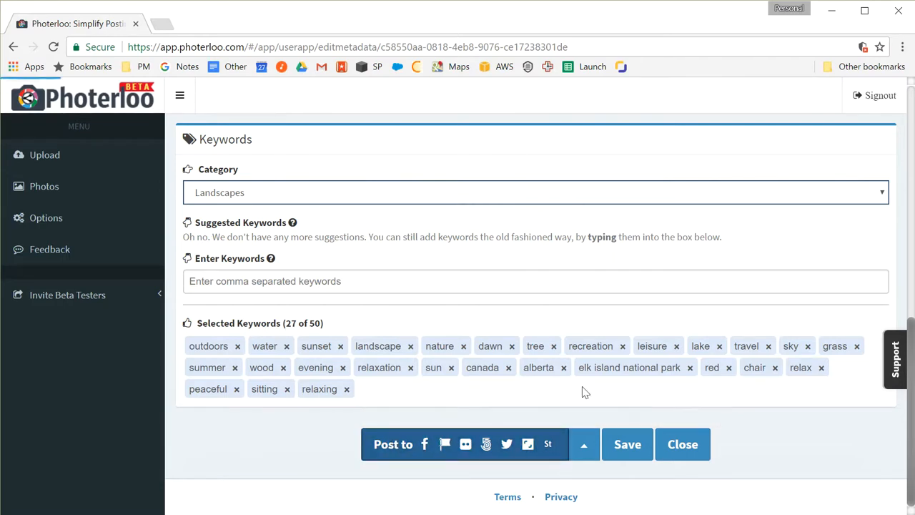
left_click(628, 444)
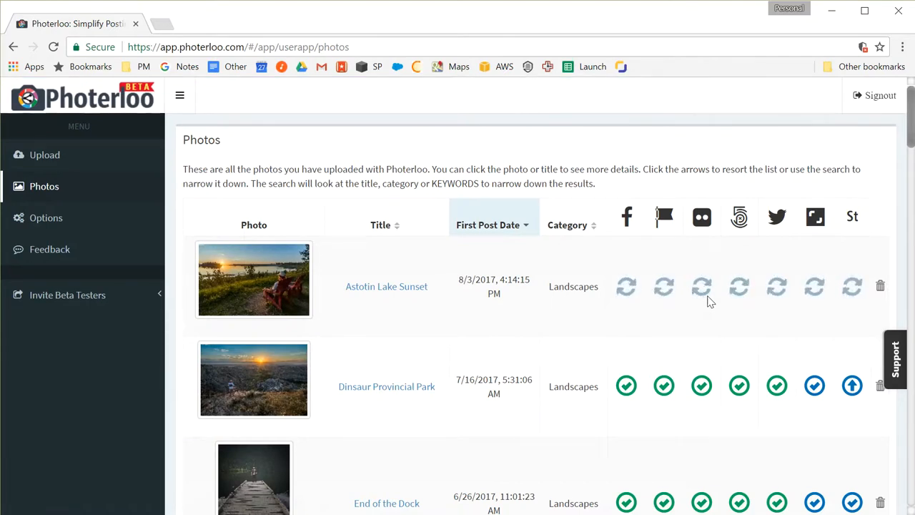
left_click(815, 286)
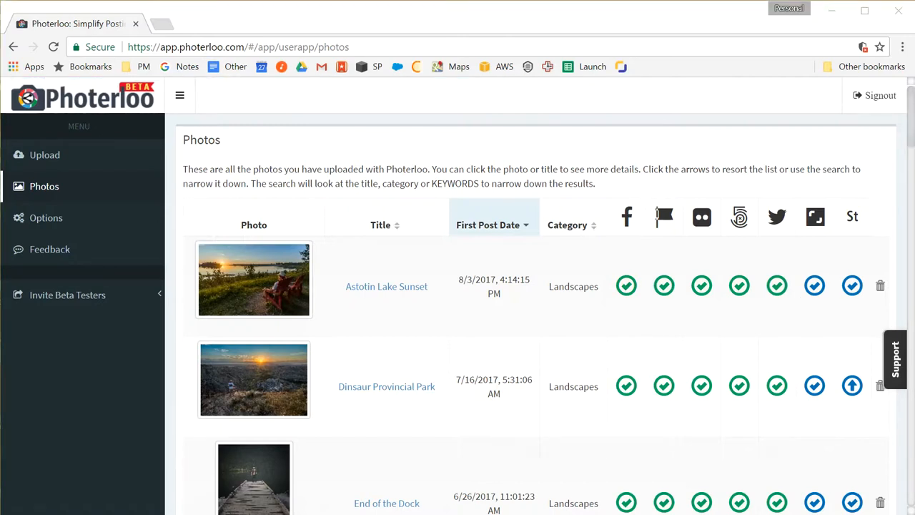
mouse_move(604, 293)
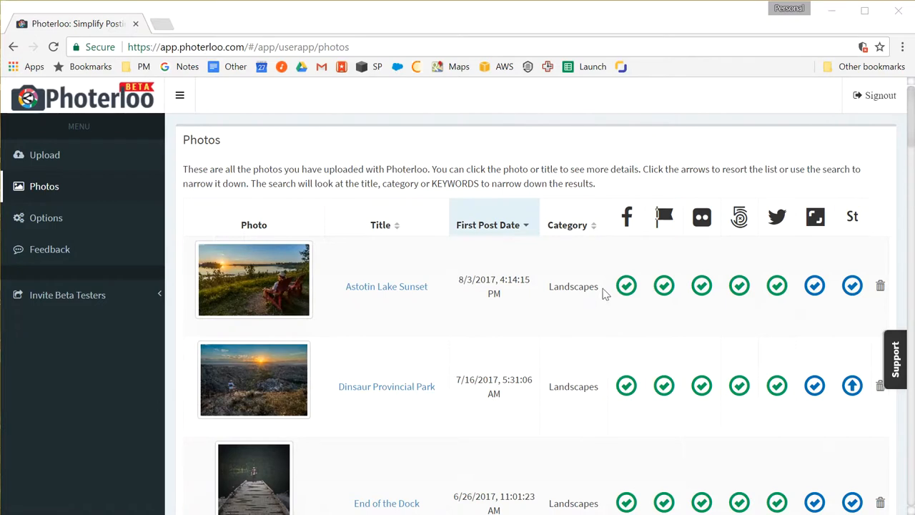
mouse_move(777, 285)
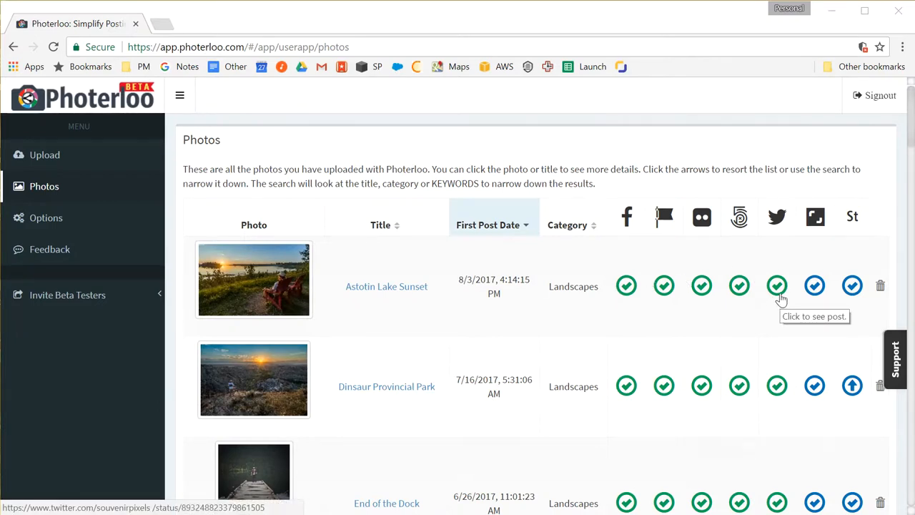
mouse_move(627, 285)
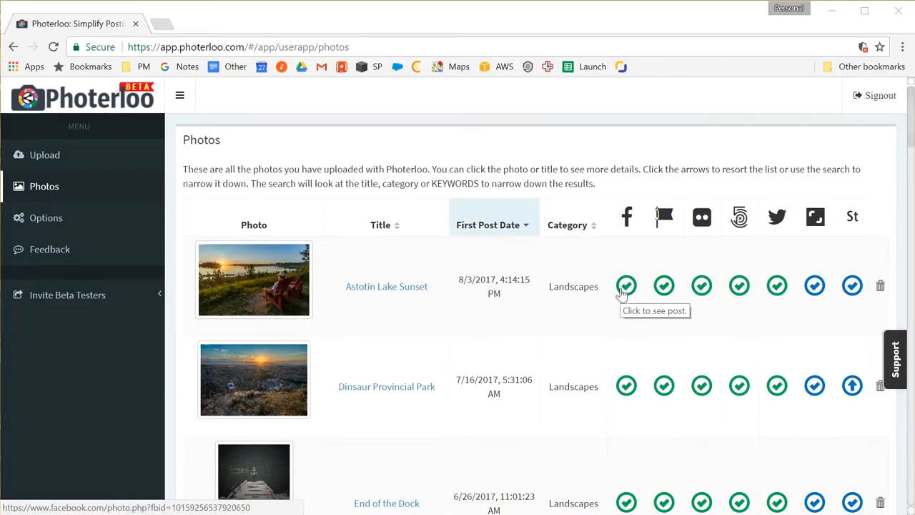
mouse_move(626, 286)
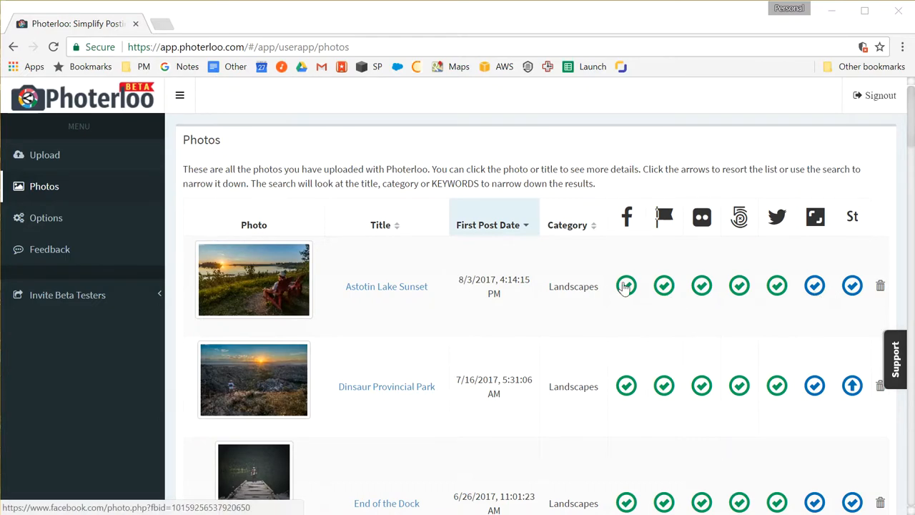
mouse_move(626, 285)
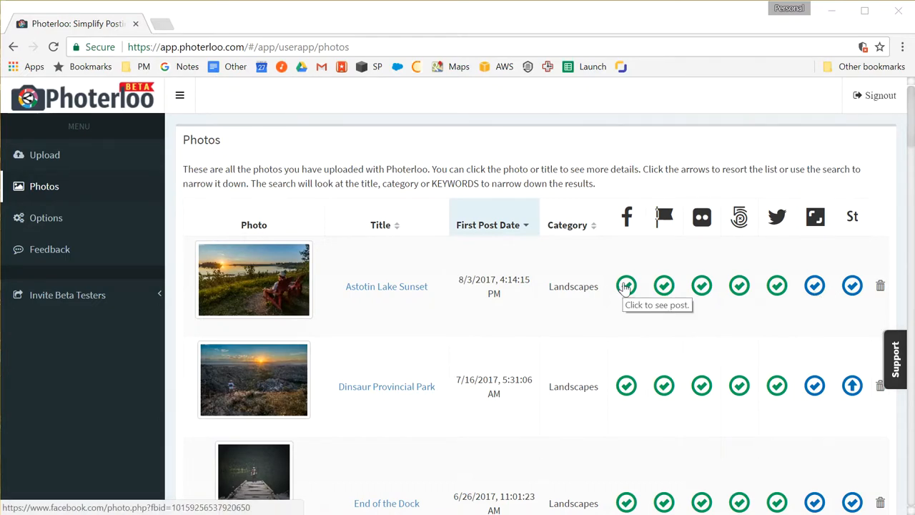
View the enlarged sunset photo and Elk Island caption on Facebook, then return to Photerloo.
left_click(626, 286)
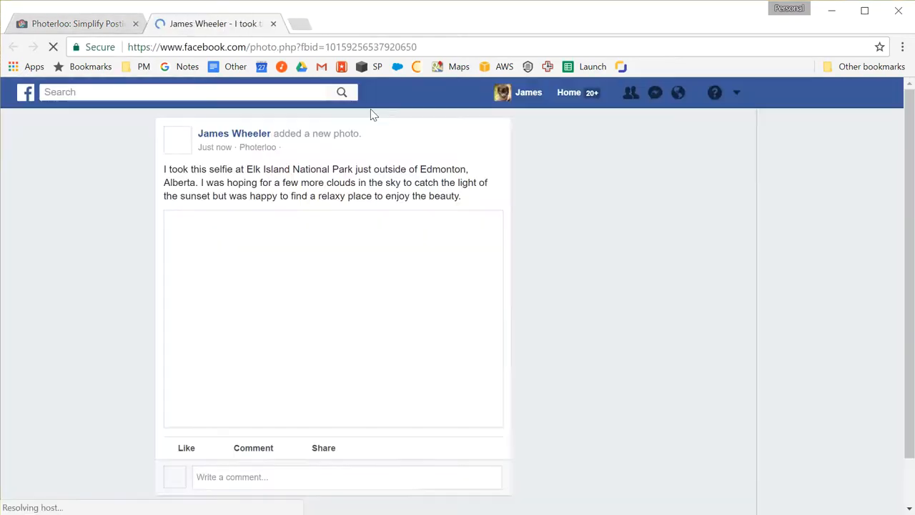
left_click(334, 319)
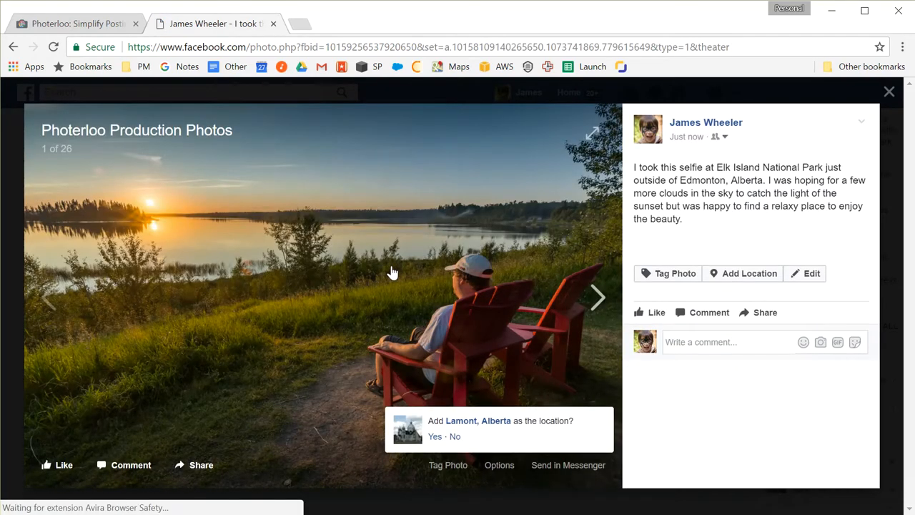
left_click(72, 24)
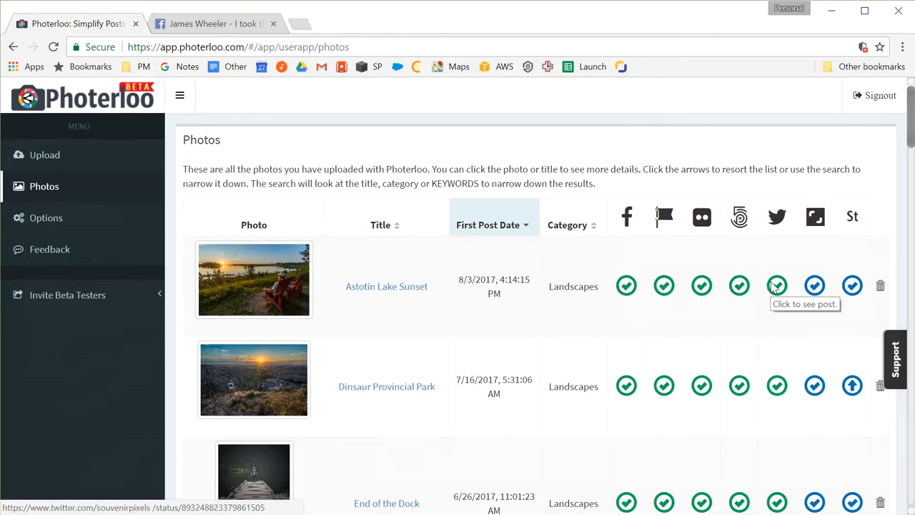
Check the Astotin Lake #sharethechair tweet on Twitter, then return to Photerloo.
left_click(777, 286)
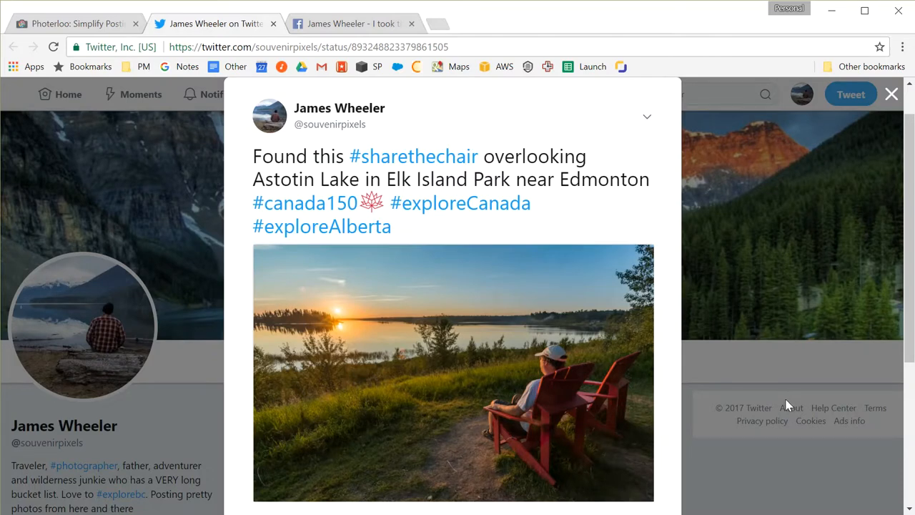
left_click(75, 23)
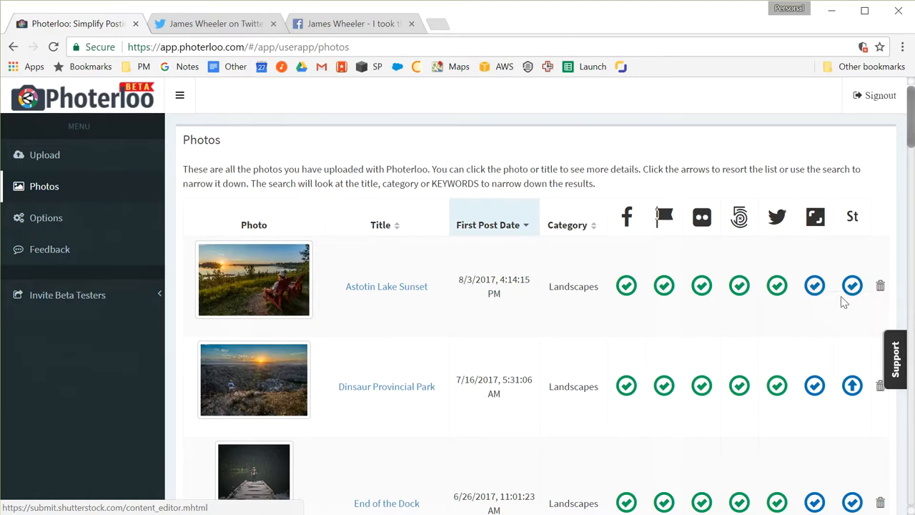
mouse_move(815, 285)
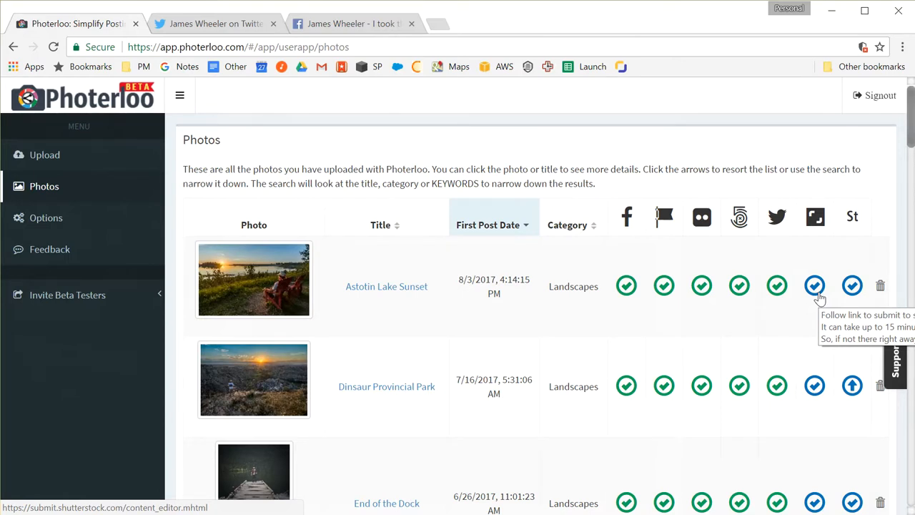
mouse_move(738, 255)
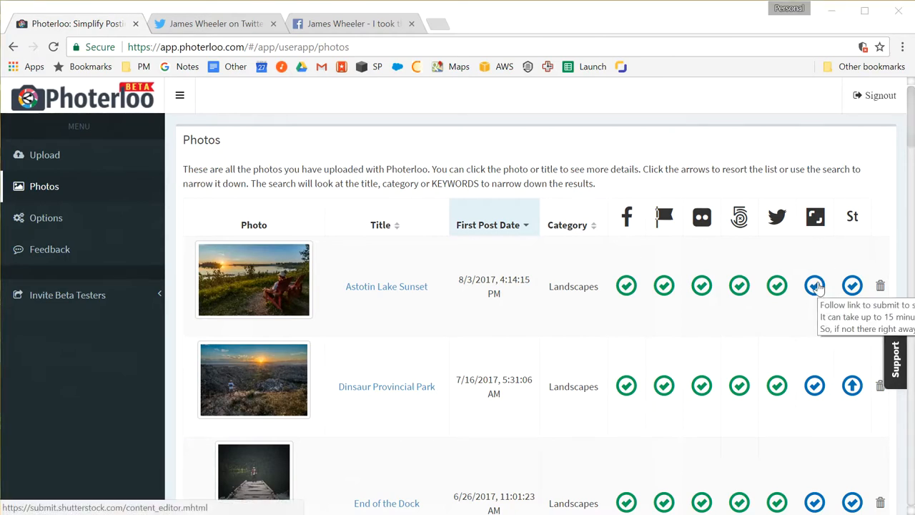
Open Shutterstock Submit Images for the sunset photo, prefilled with caption and 27 keywords.
left_click(815, 286)
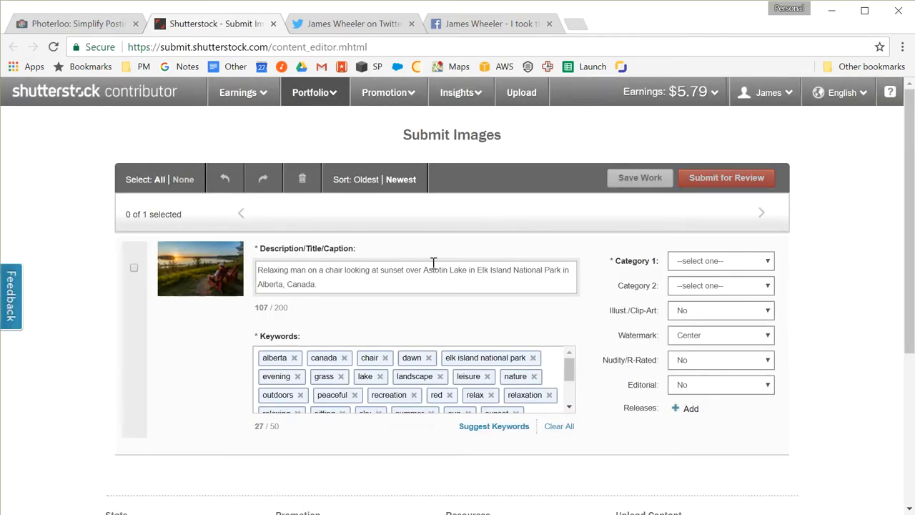
mouse_move(286, 319)
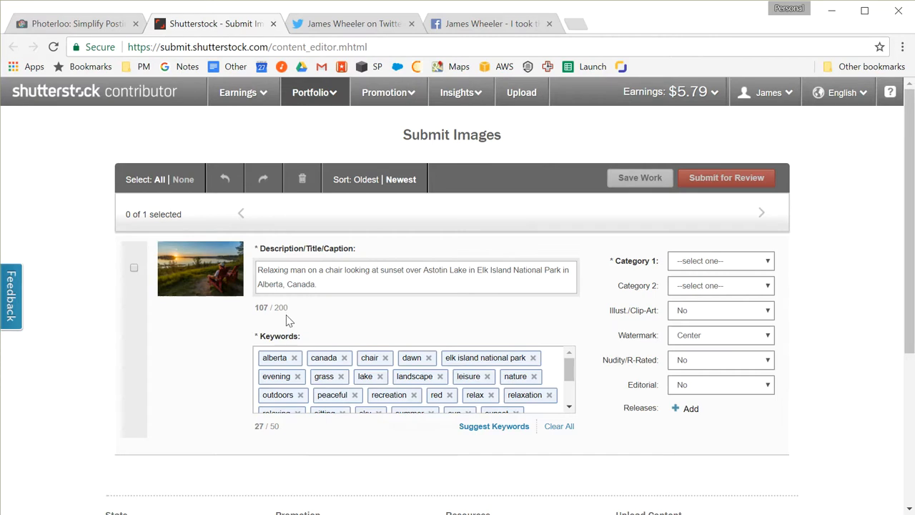
mouse_move(757, 266)
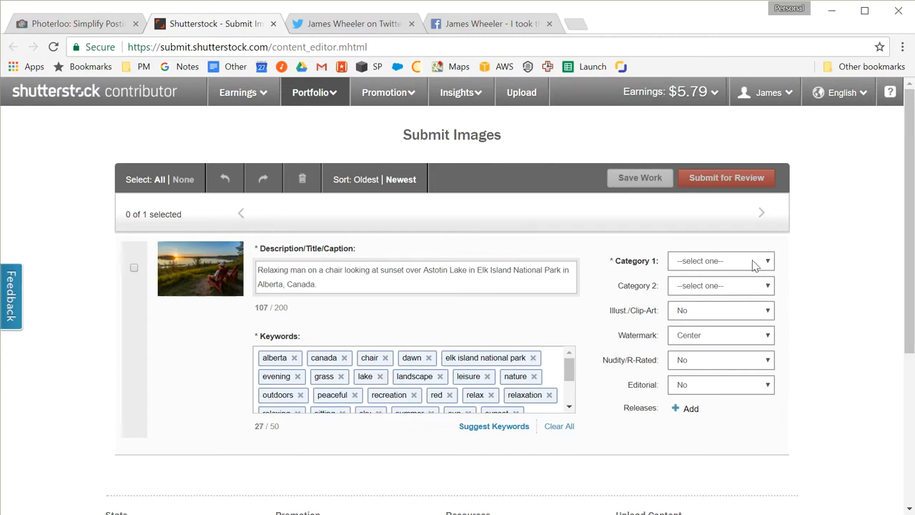
Set the sunset photo's Category 2 to Parks/Outdoor in Shutterstock.
left_click(720, 260)
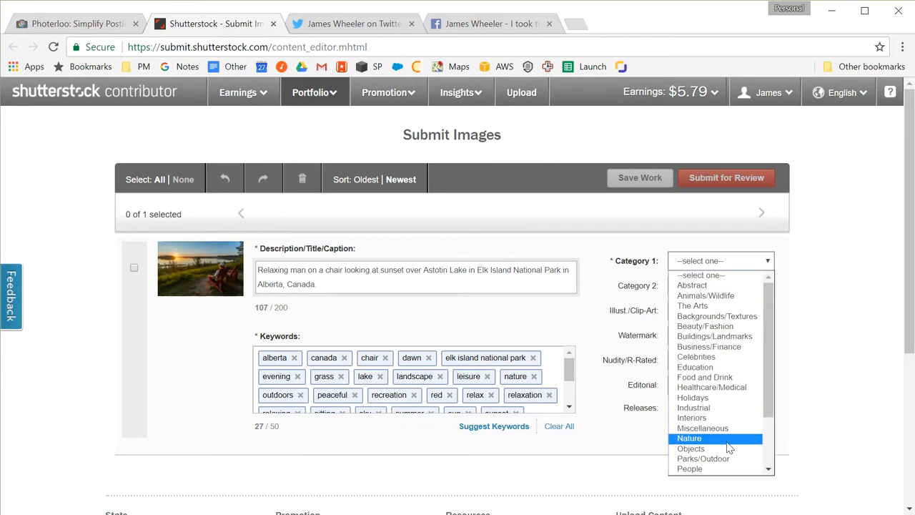
left_click(689, 439)
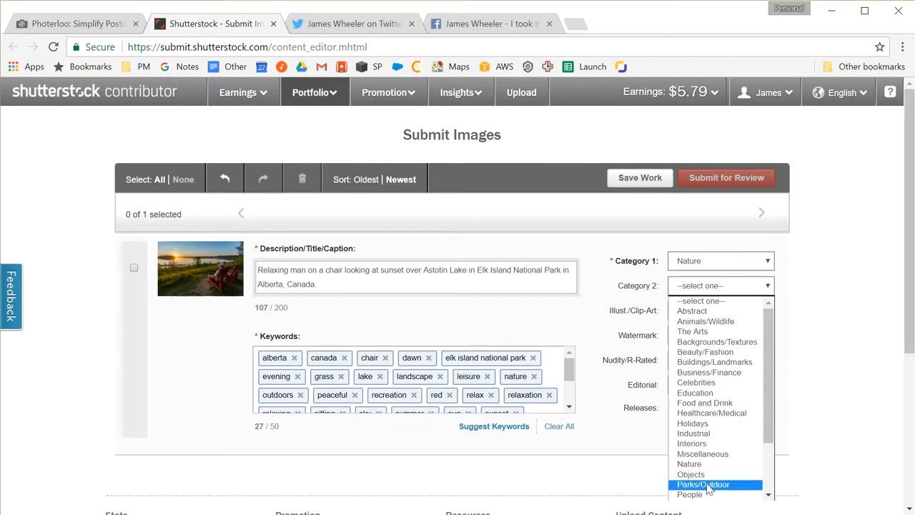
left_click(704, 484)
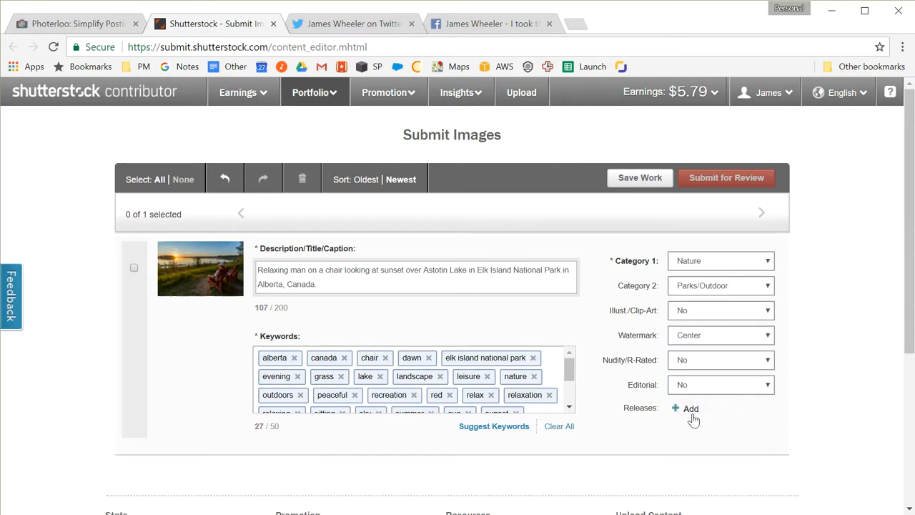
left_click(690, 409)
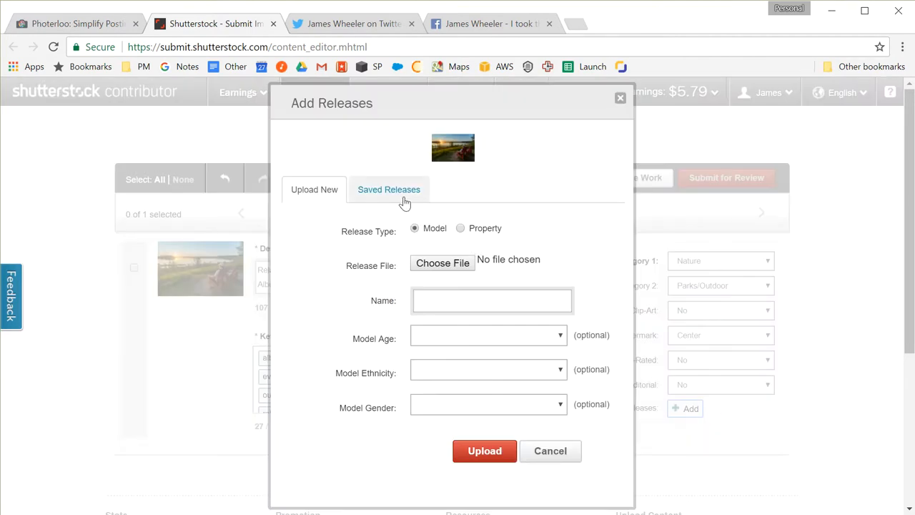
left_click(389, 189)
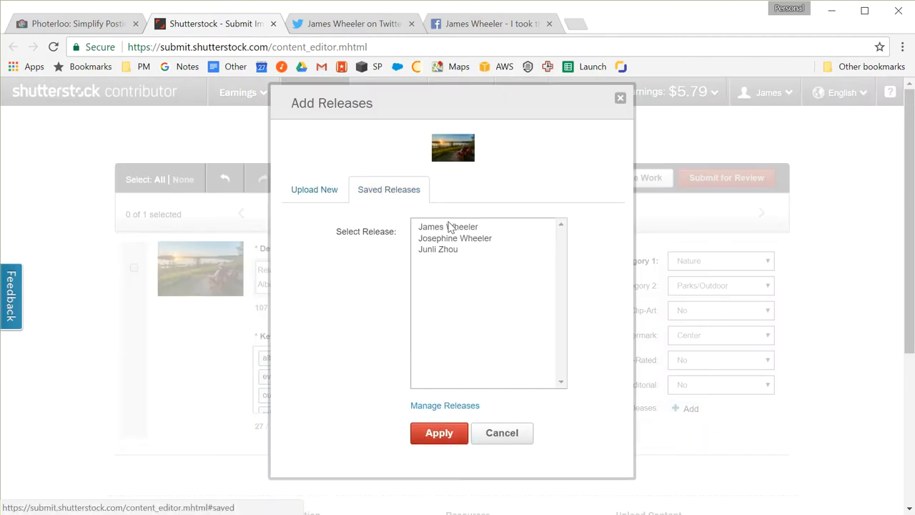
left_click(448, 227)
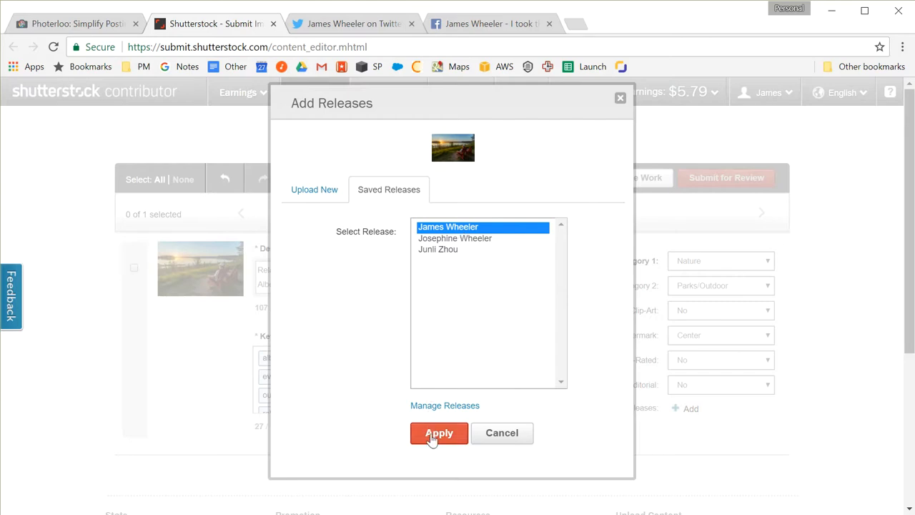
left_click(438, 433)
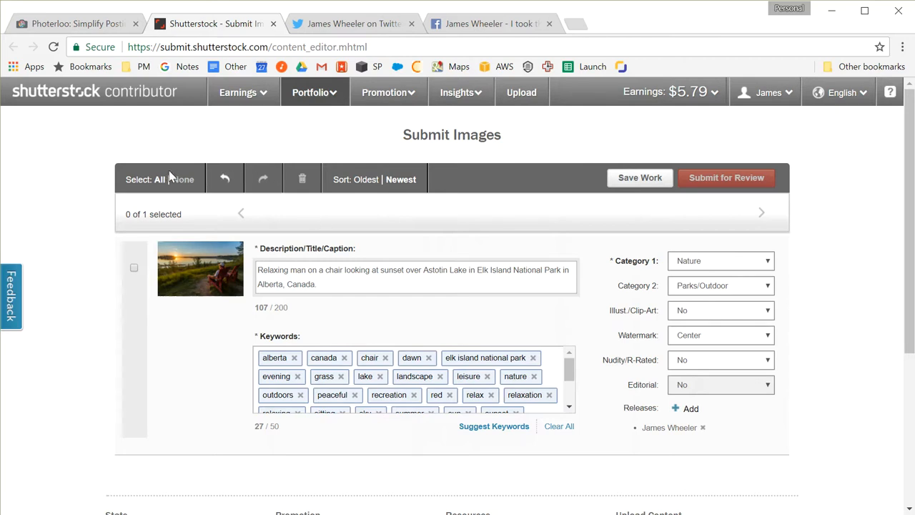
Select the sunset photo and submit it for review, dismissing the Astotin spelling error.
left_click(134, 268)
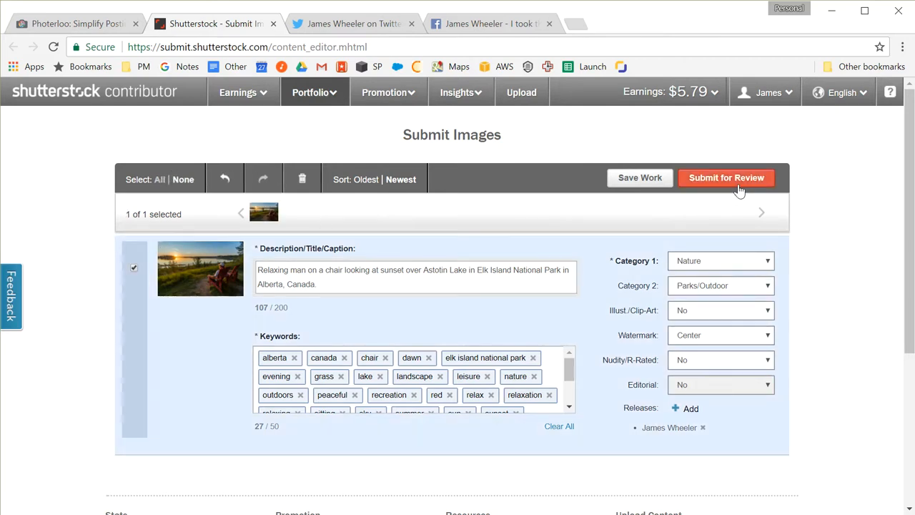
left_click(725, 178)
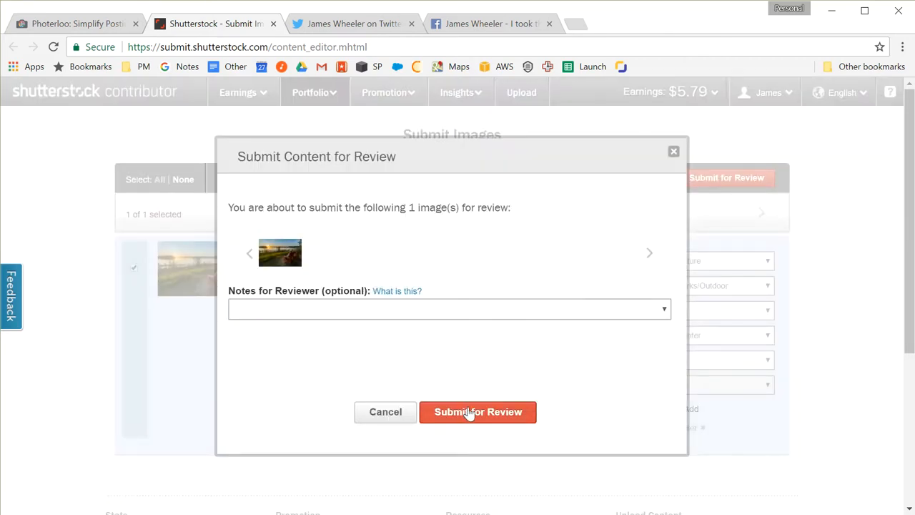
left_click(477, 411)
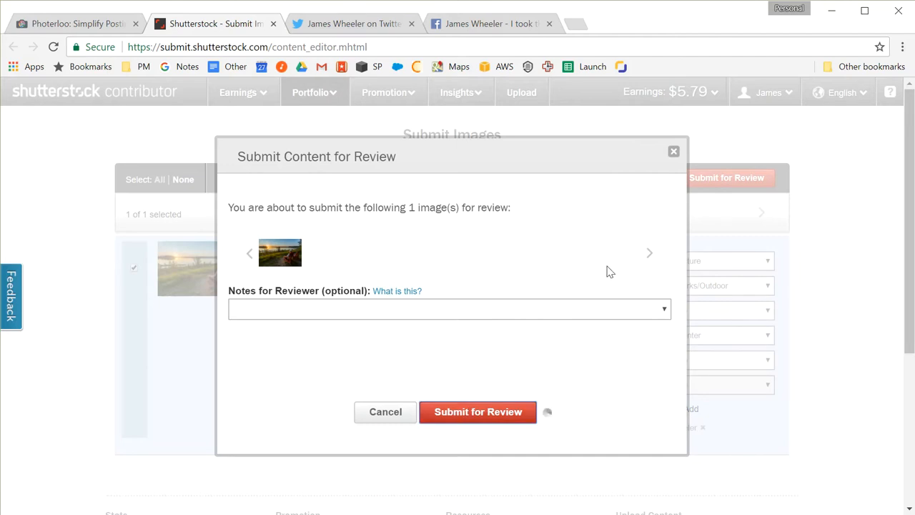
left_click(477, 411)
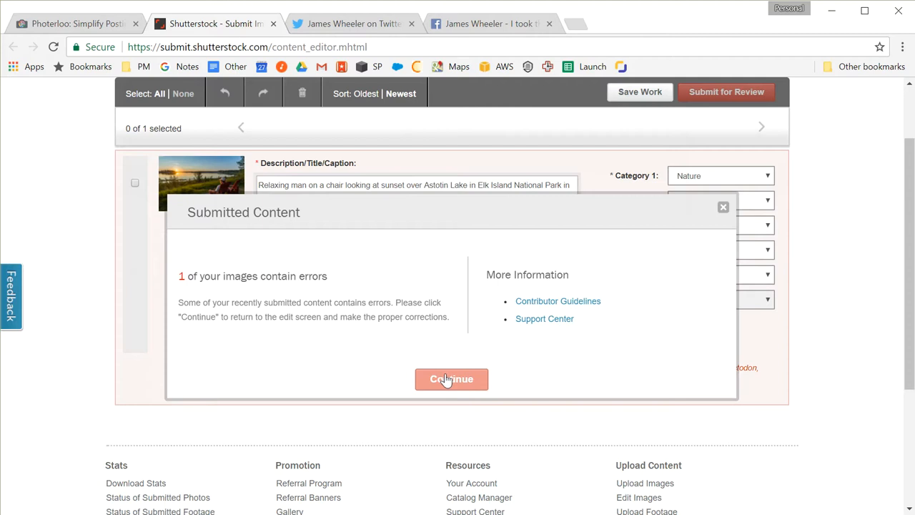
left_click(451, 379)
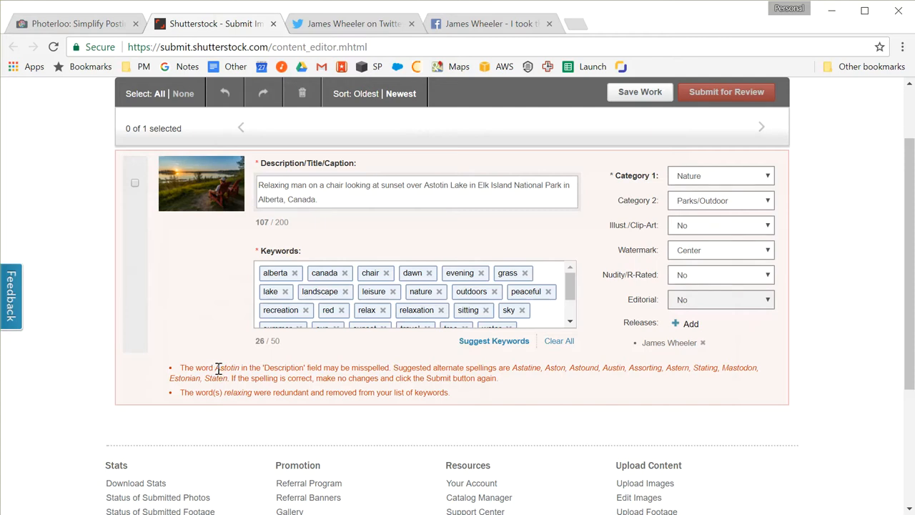
Reselect the sunset photo and resubmit it, reaching 'You're all done!'.
double_click(226, 367)
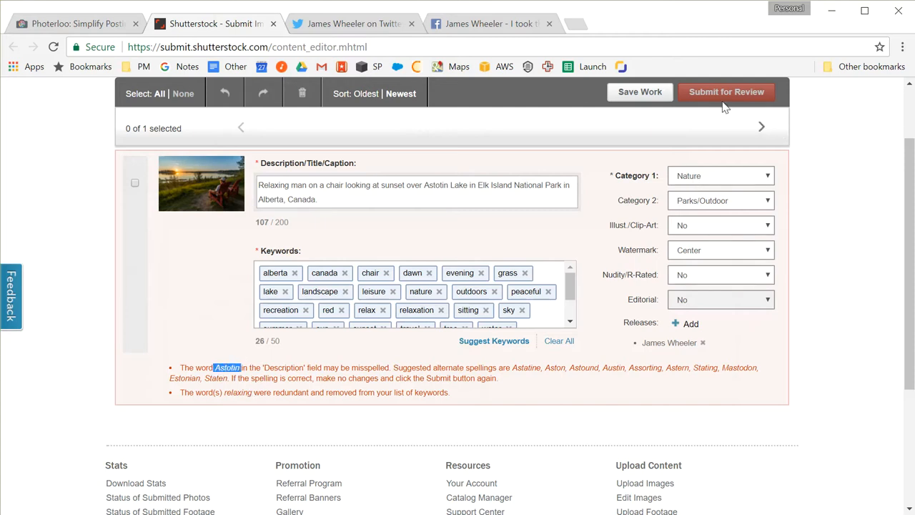
left_click(135, 182)
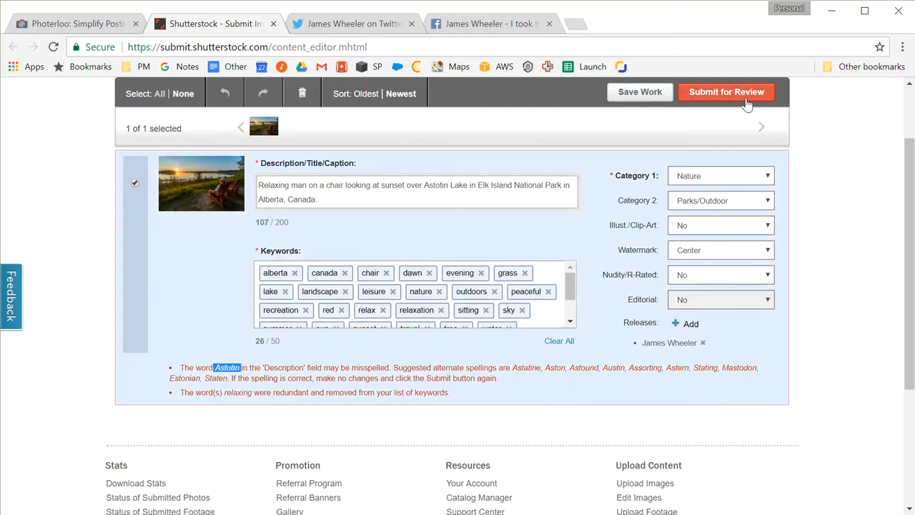
left_click(726, 91)
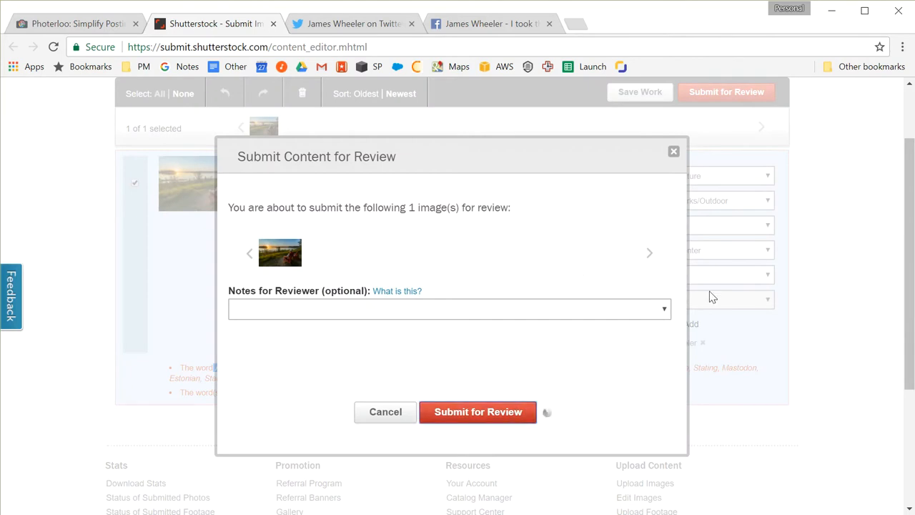
left_click(477, 411)
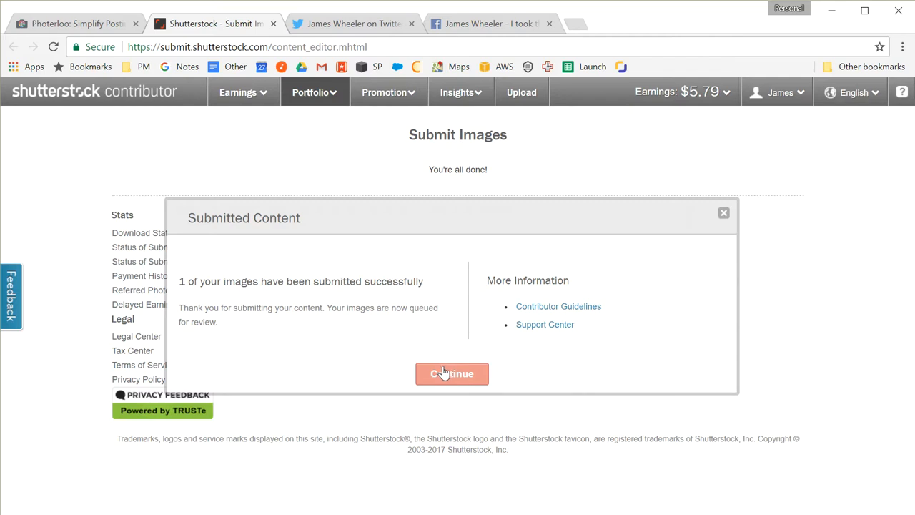
left_click(452, 373)
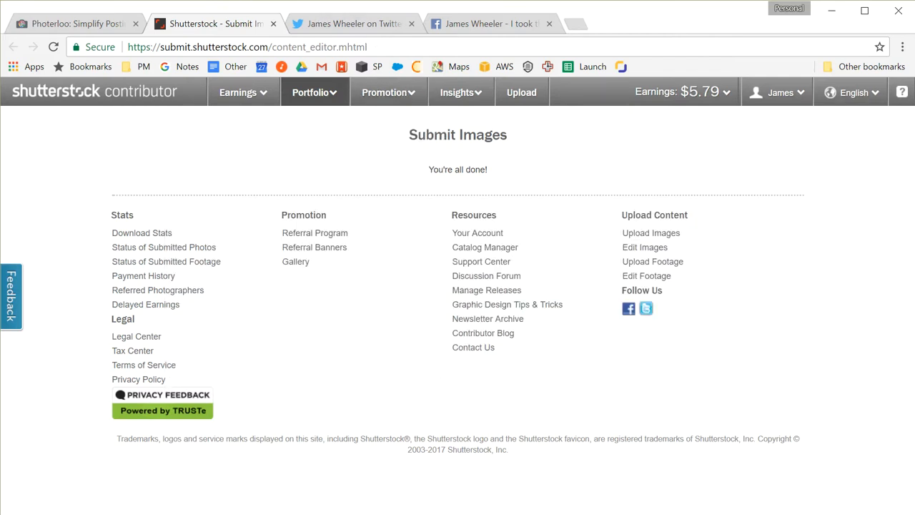
left_click(75, 24)
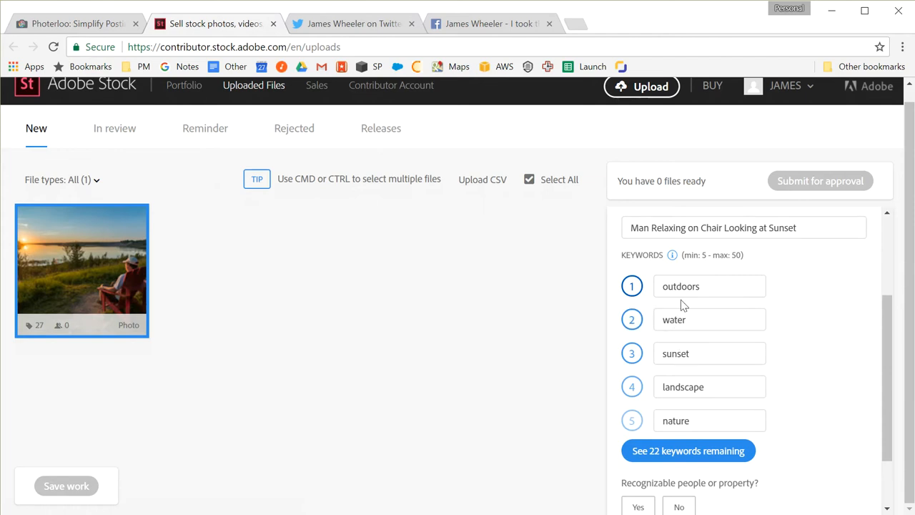
scroll("down", 3)
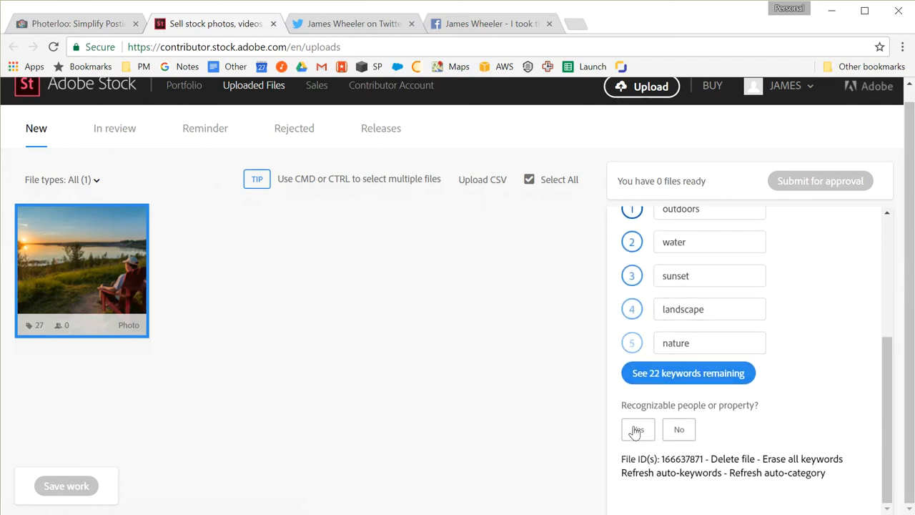
left_click(637, 429)
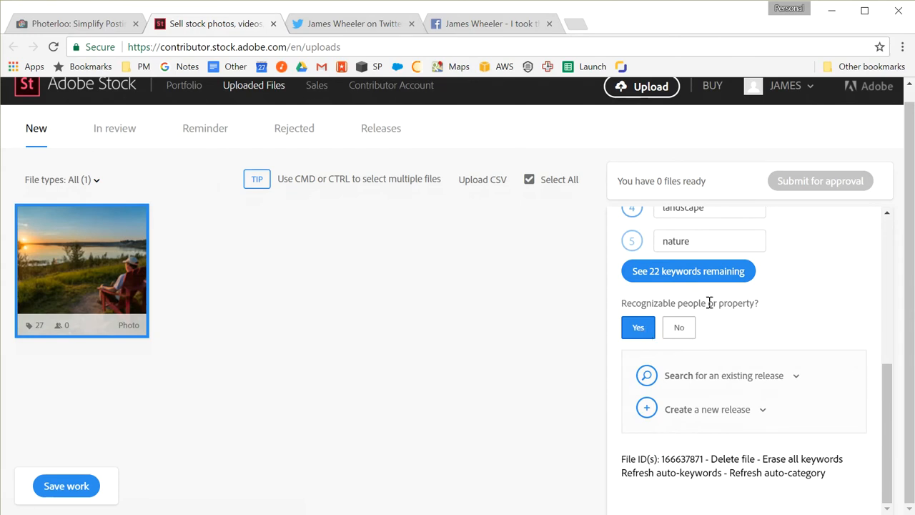
left_click(724, 376)
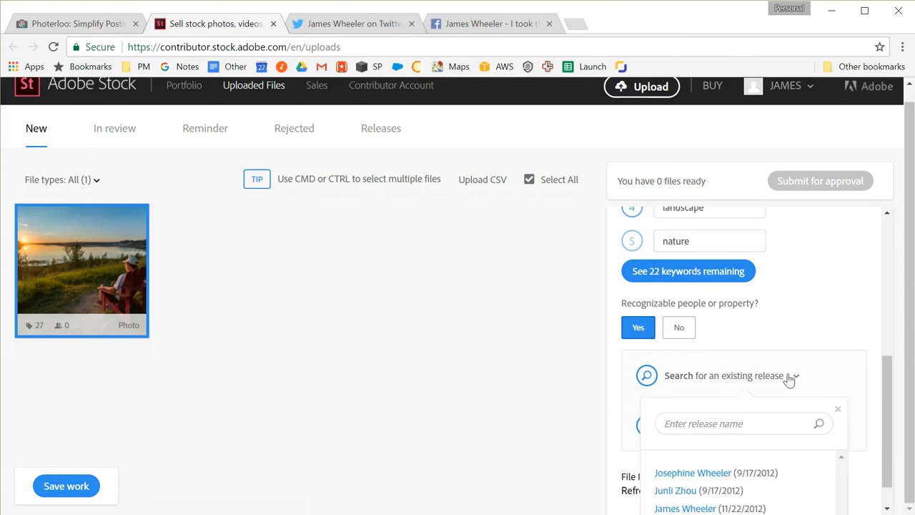
scroll("down", 3)
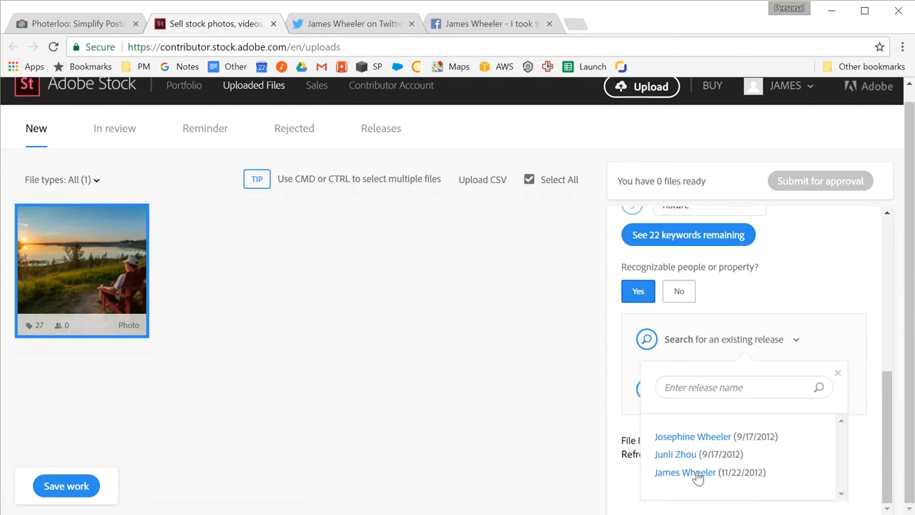
left_click(684, 472)
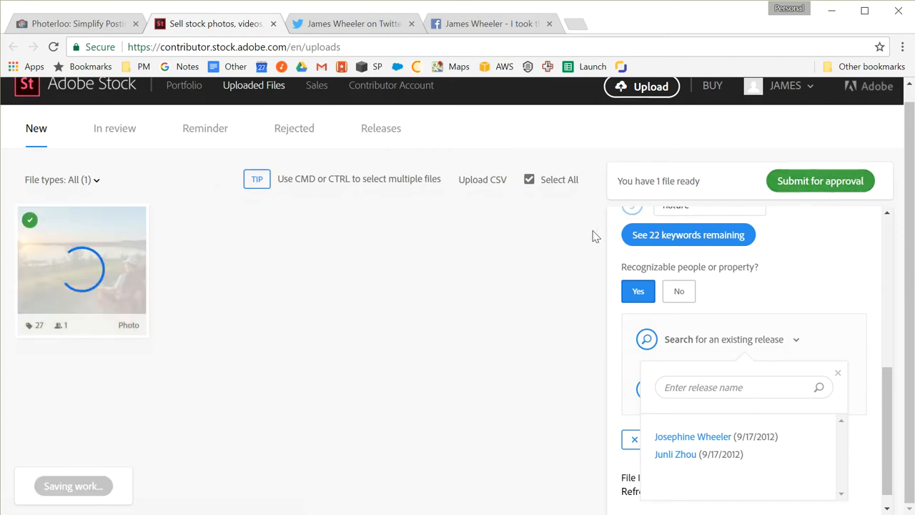
left_click(820, 180)
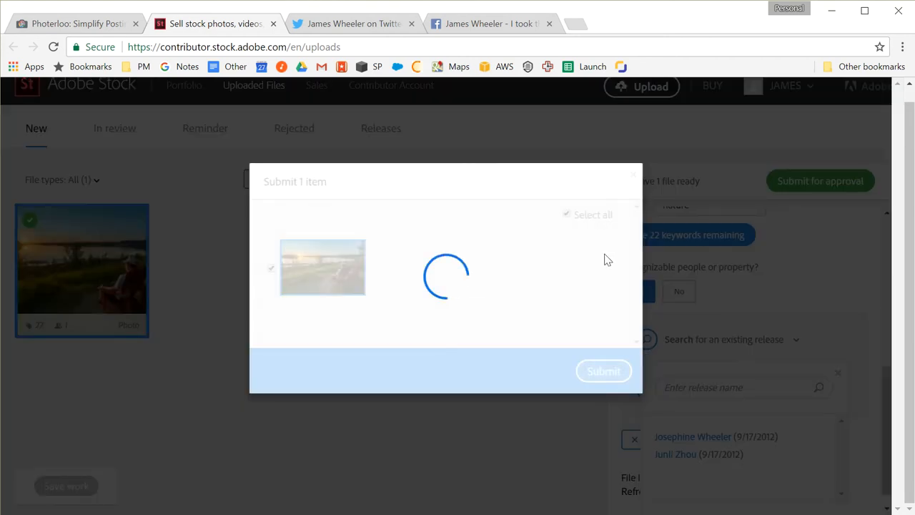
left_click(603, 371)
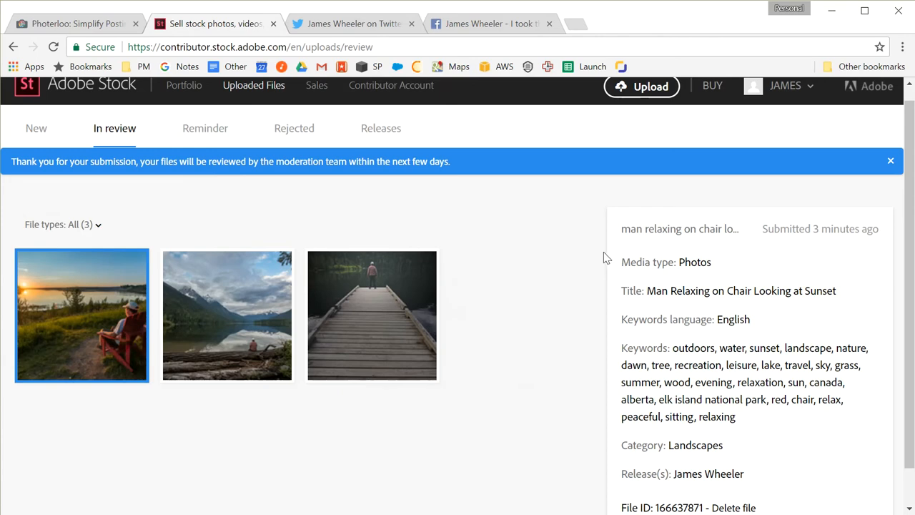
mouse_move(89, 24)
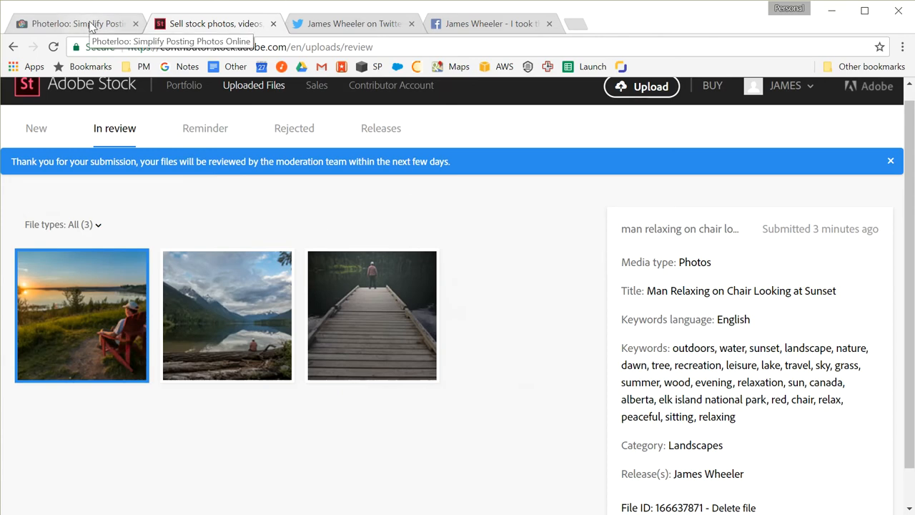
Return to Photerloo's Photos list showing Astotin Lake Sunset done on every service.
left_click(72, 24)
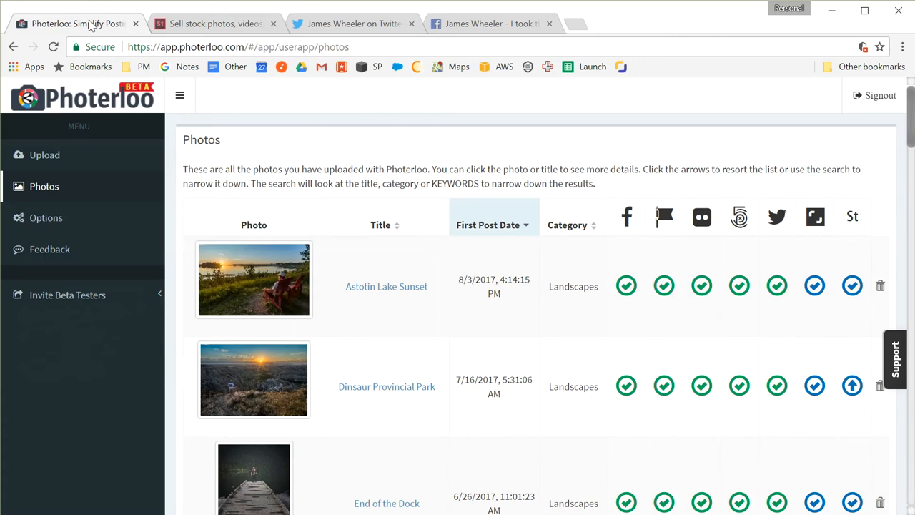
mouse_move(88, 28)
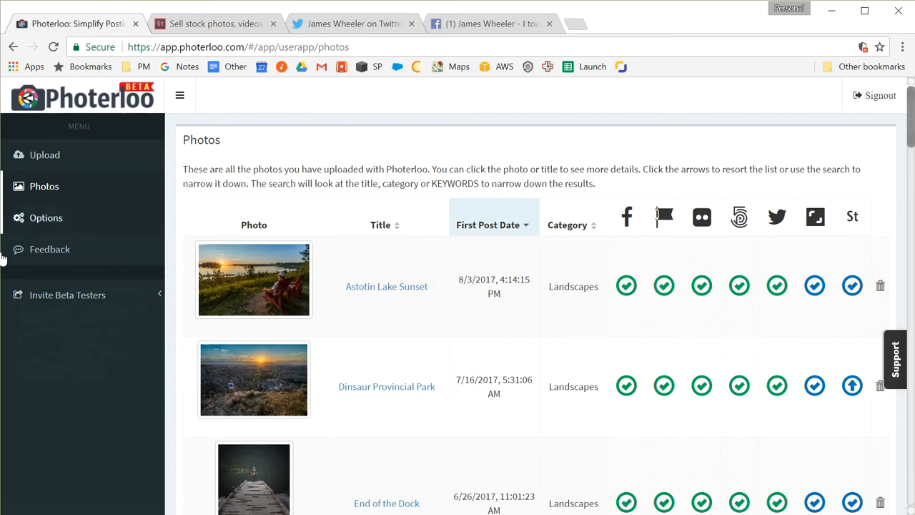
mouse_move(50, 249)
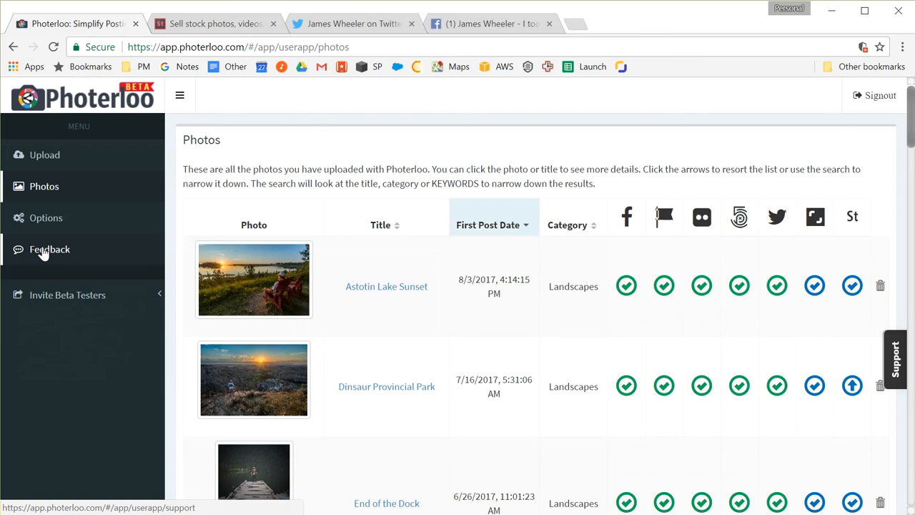
Open Photerloo's Help & Support feedback page from the left sidebar.
left_click(50, 248)
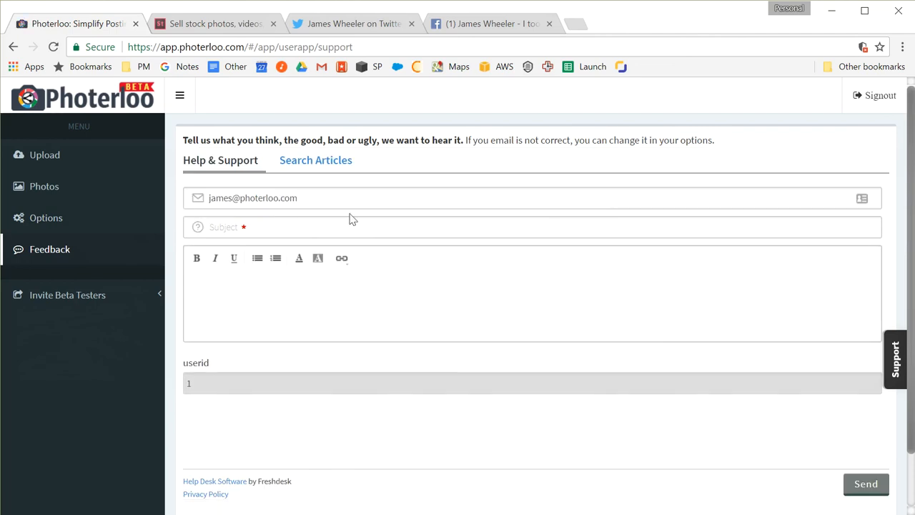
mouse_move(227, 251)
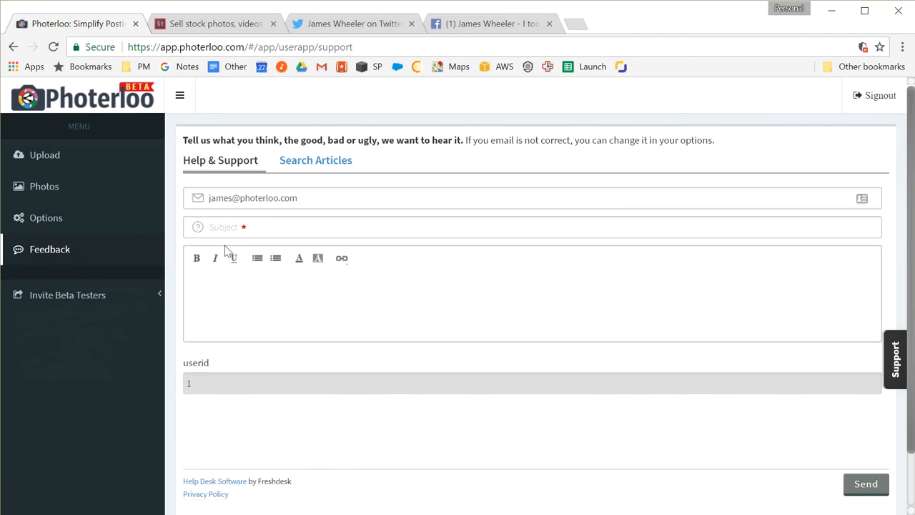